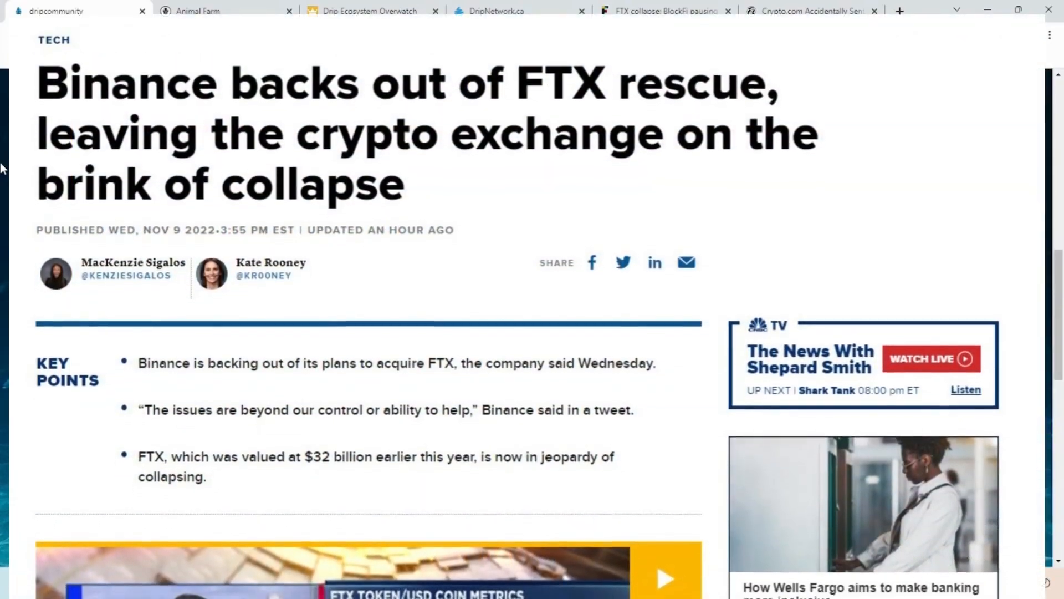
# Switch to the dripcommunity tab showing the Fountain page with 0.0753 BNB and zero DRIP.
pyautogui.click(54, 11)
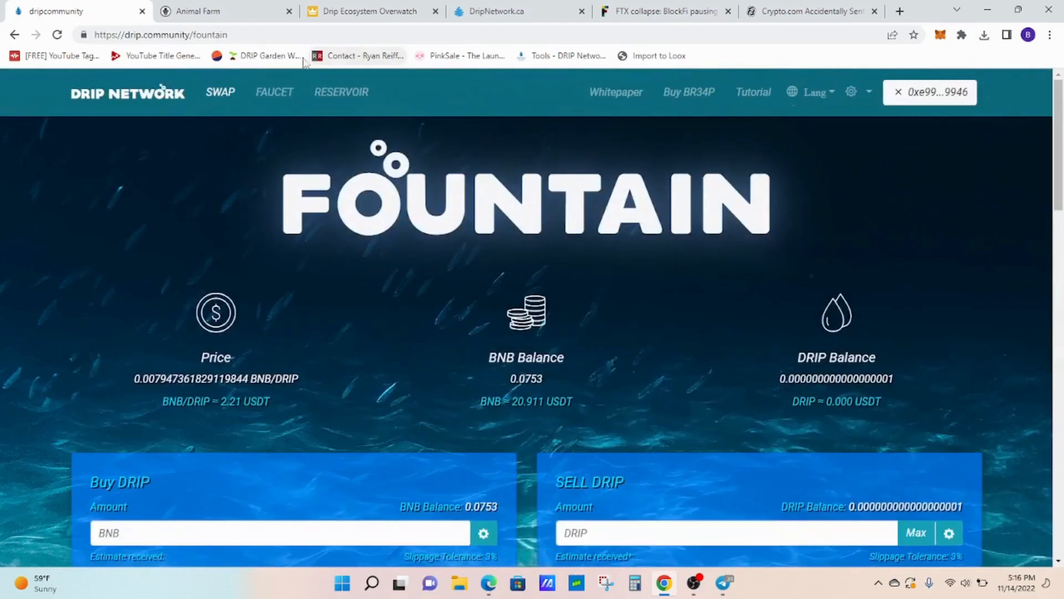
# Go to the Faucet page showing 0.122 DRIP available, 1.592K deposits and 1.183K claimed.
pyautogui.click(274, 92)
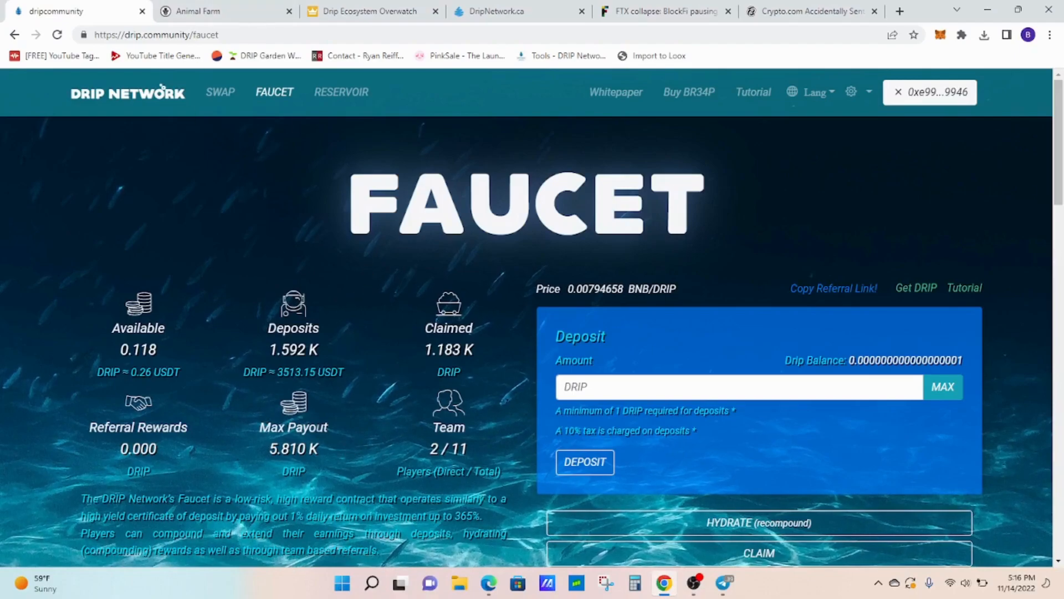
pyautogui.moveTo(211, 284)
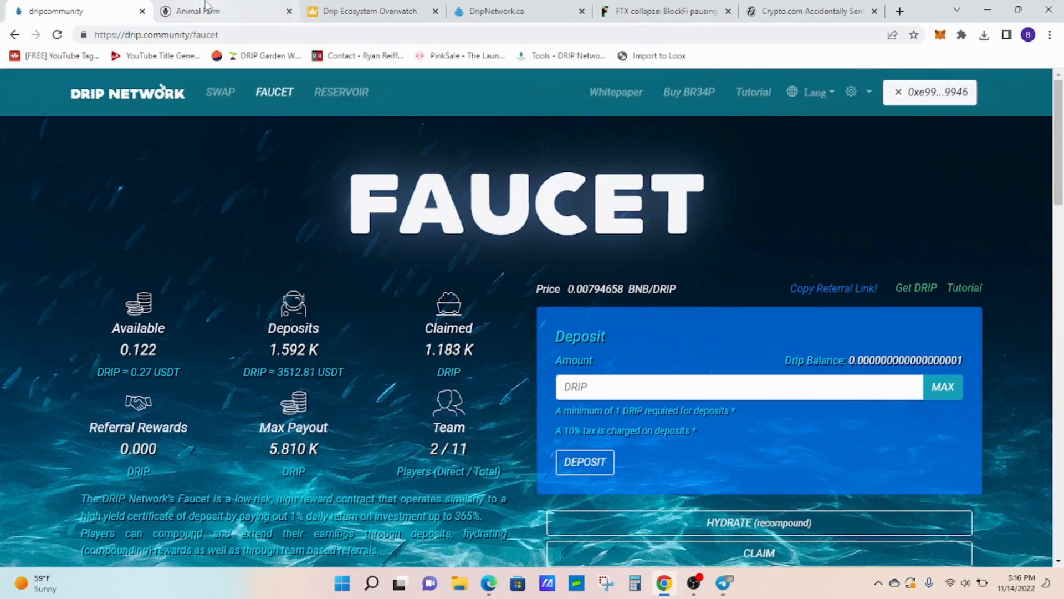
# Switch to the Animal Farm dashboard tab showing about $131 million BUSD TVL.
pyautogui.click(224, 11)
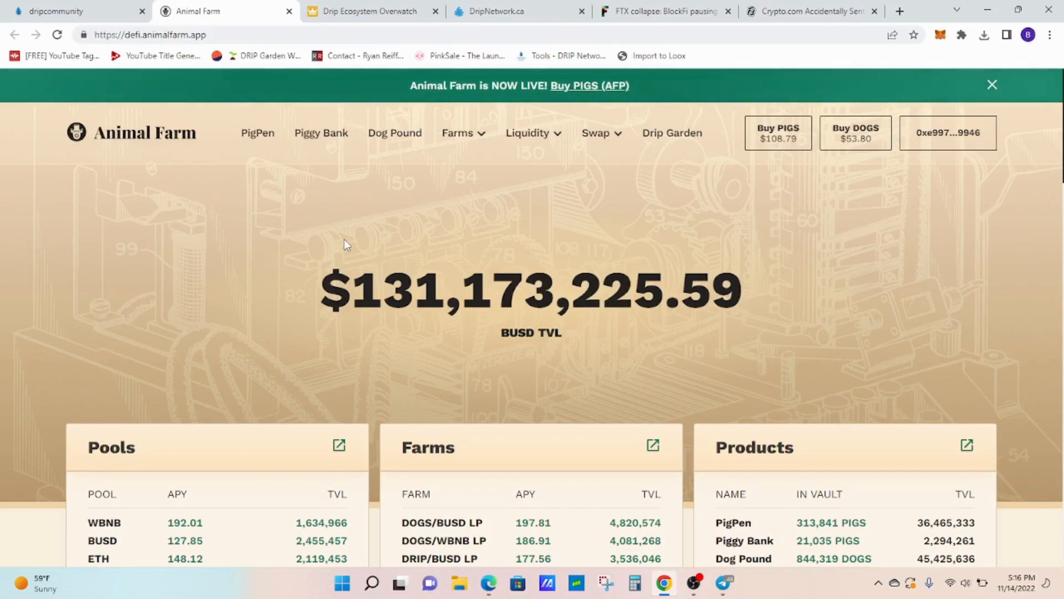
pyautogui.moveTo(455, 245)
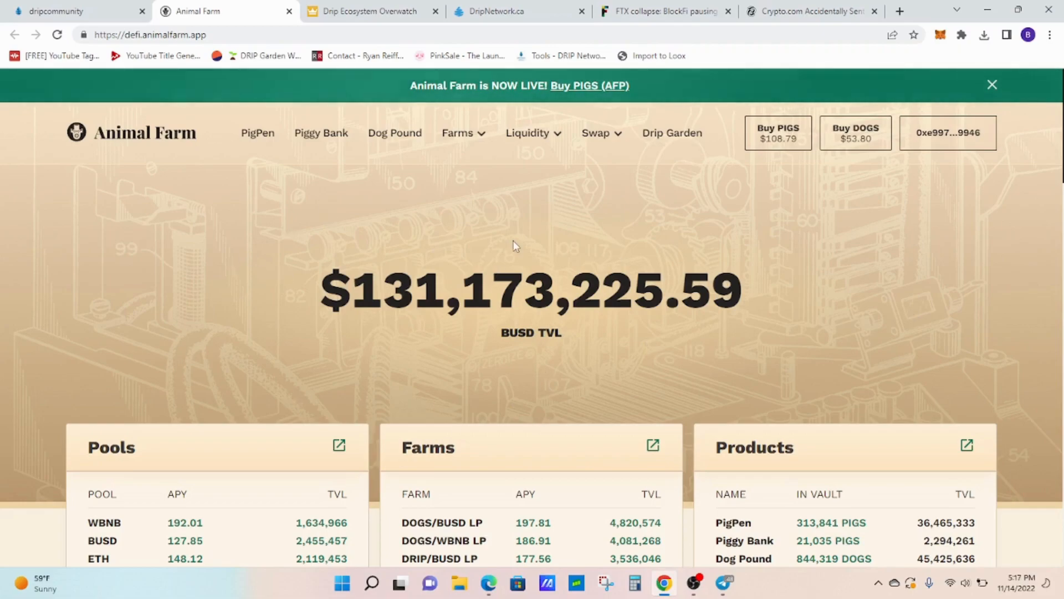
pyautogui.moveTo(530, 273)
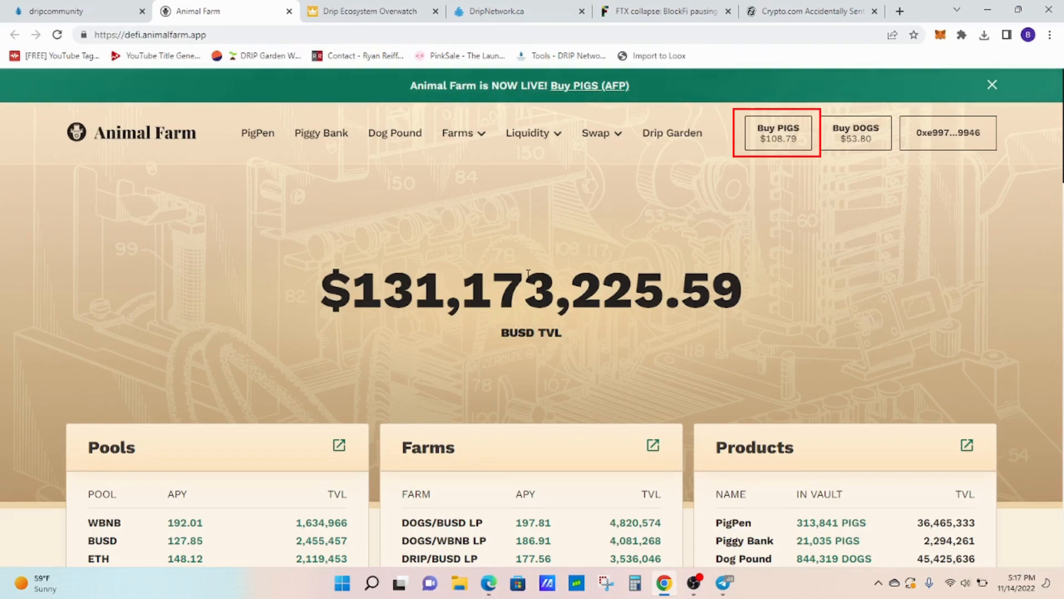
pyautogui.moveTo(856, 131)
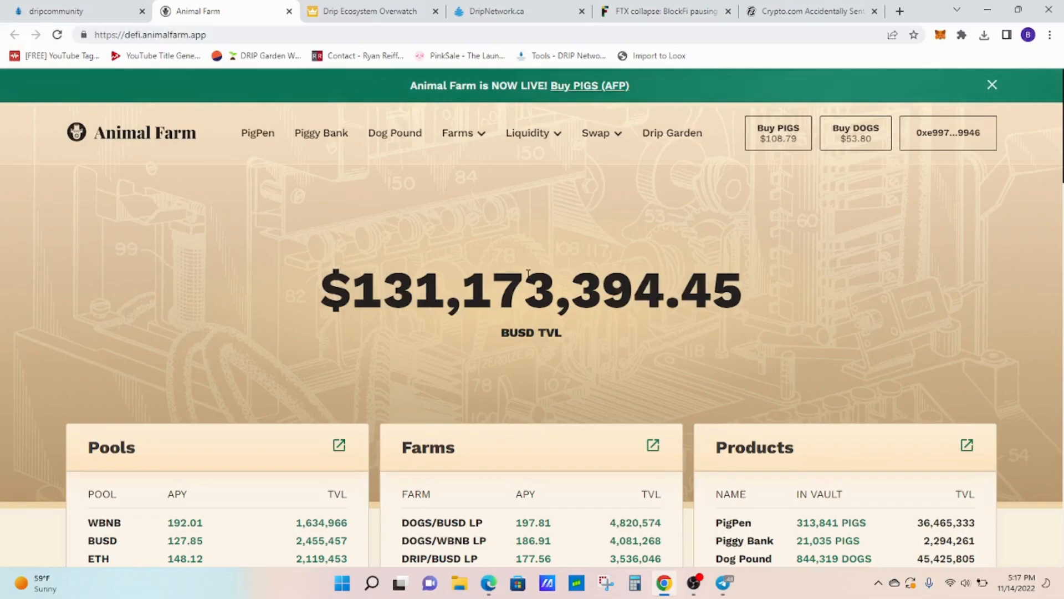
pyautogui.moveTo(672, 131)
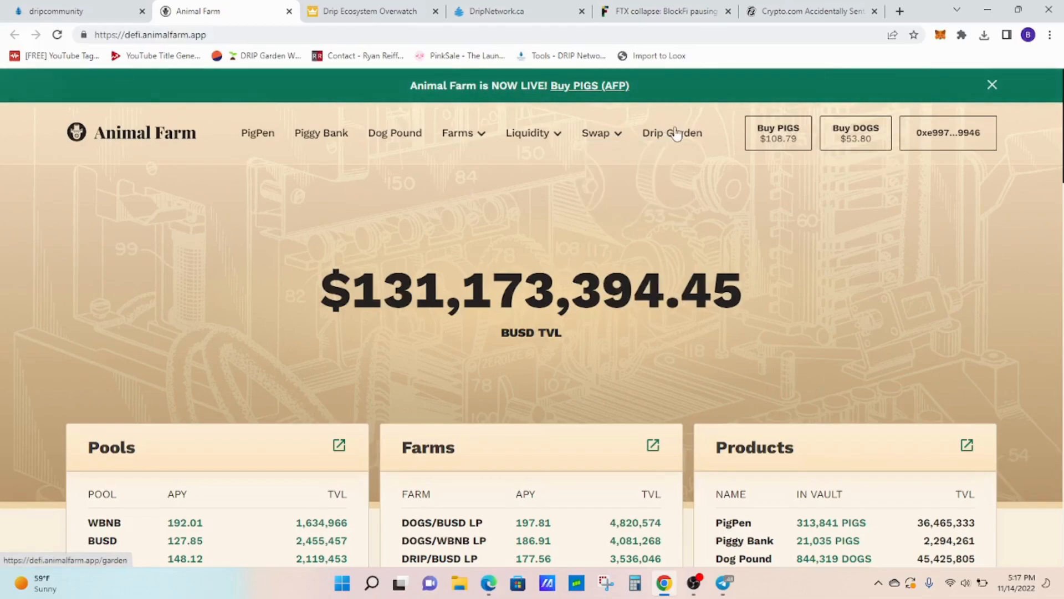
# View the Drip Garden's My Garden panel with 5,206,003 plants grown and $29.55 seeds value.
pyautogui.click(672, 132)
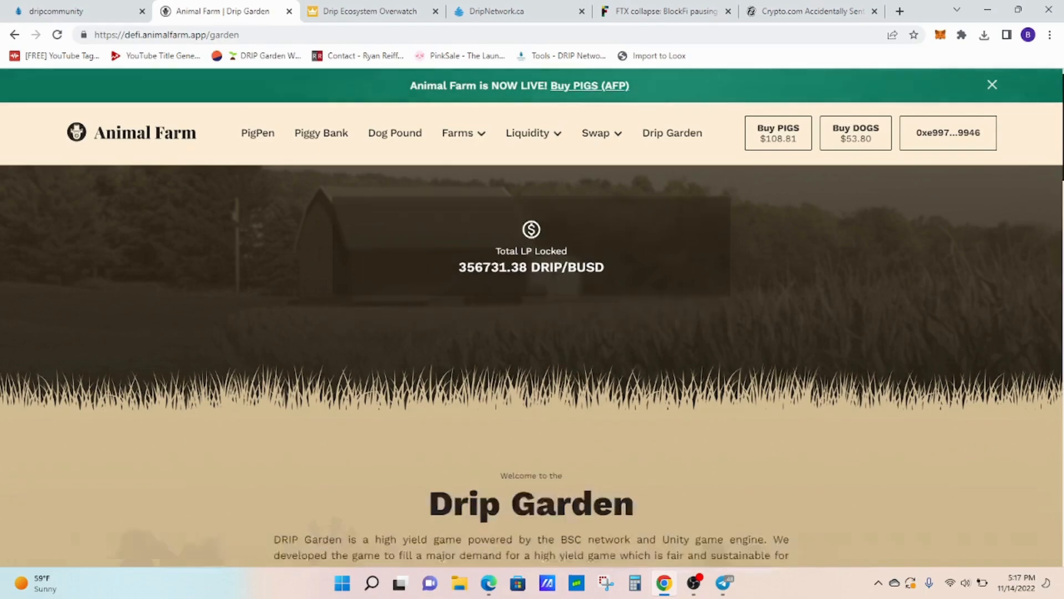
pyautogui.scroll(-3)
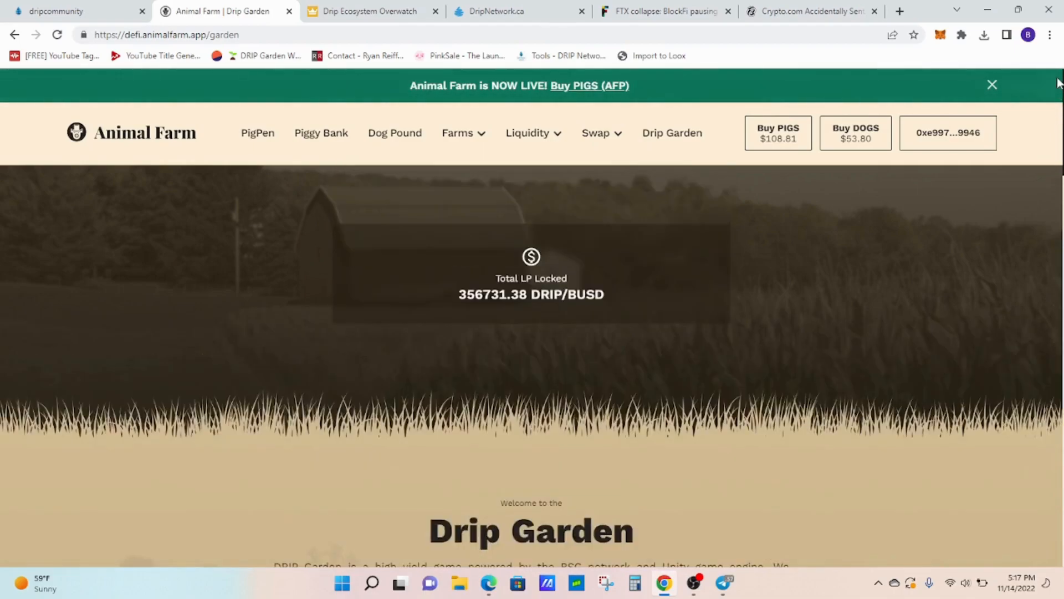
pyautogui.scroll(-3)
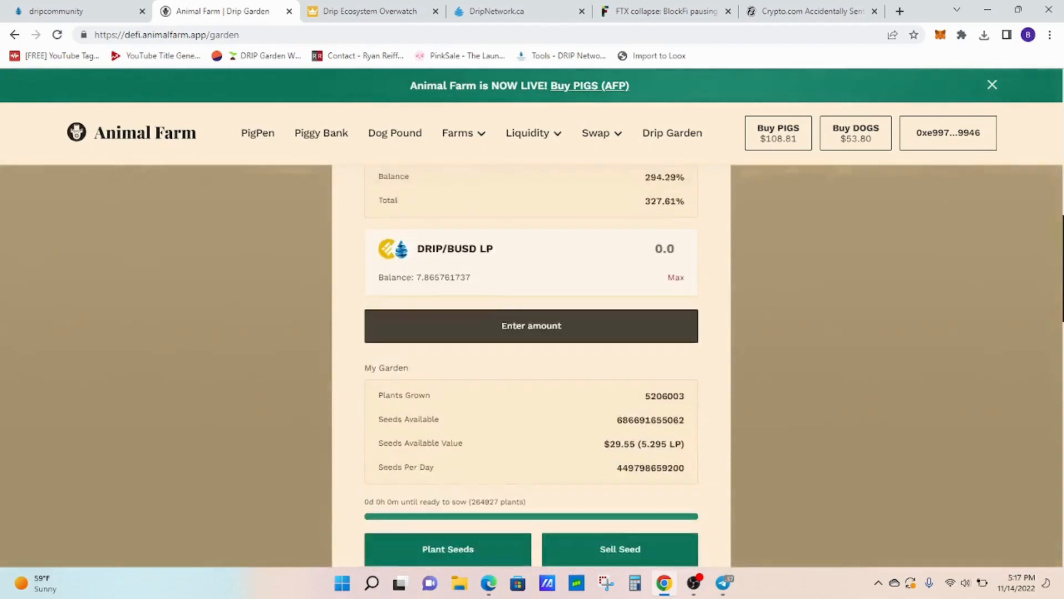
pyautogui.scroll(-3)
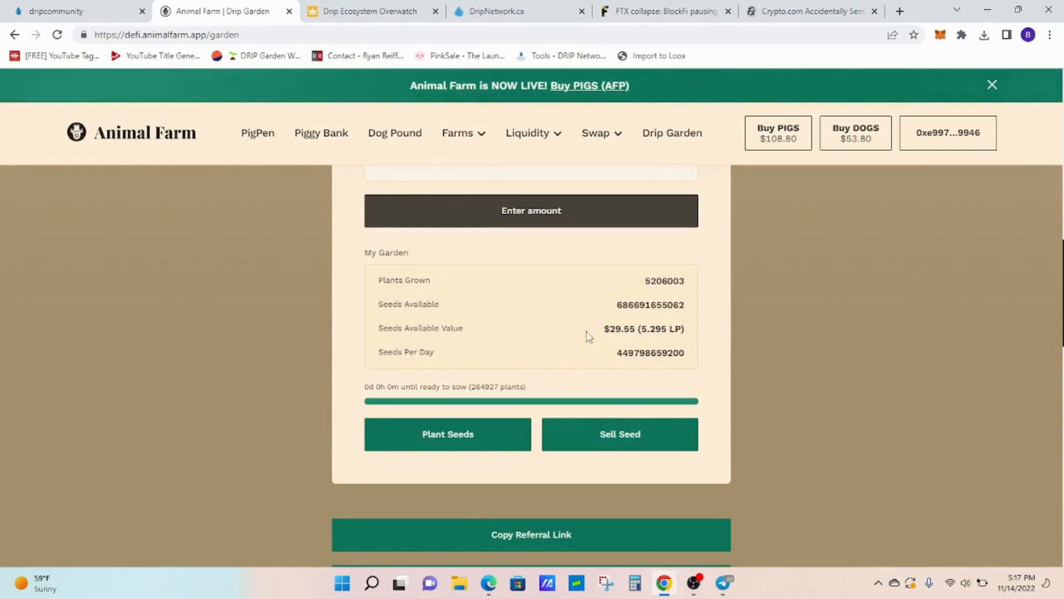
pyautogui.click(75, 11)
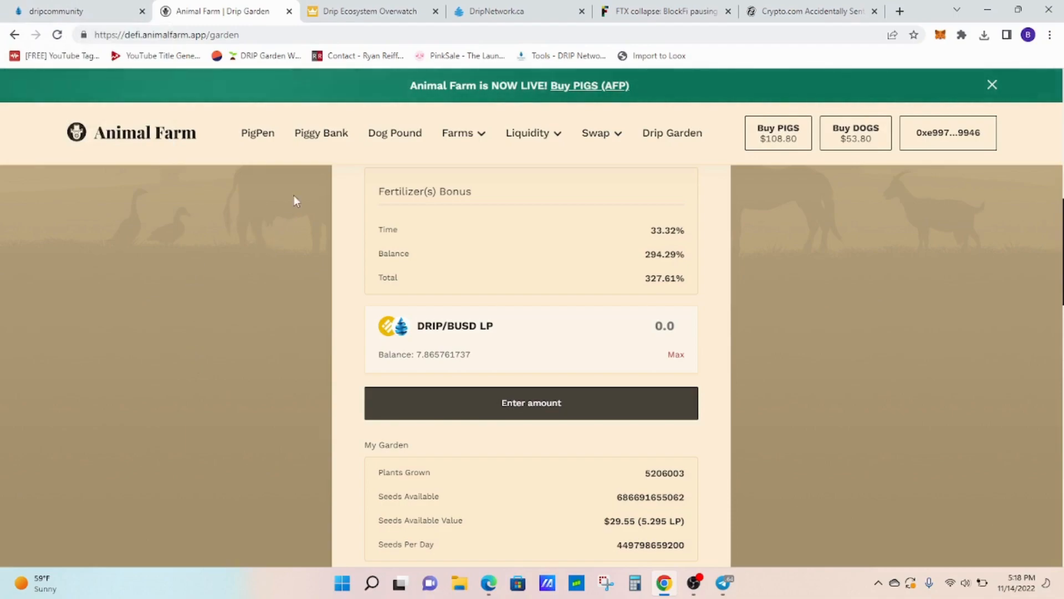
pyautogui.moveTo(313, 131)
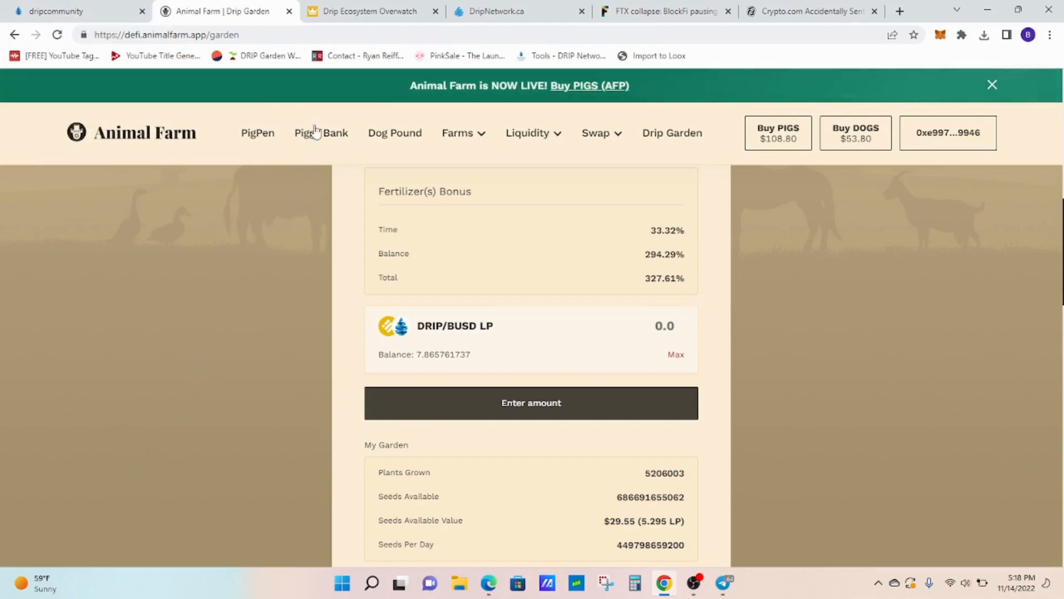
pyautogui.moveTo(322, 132)
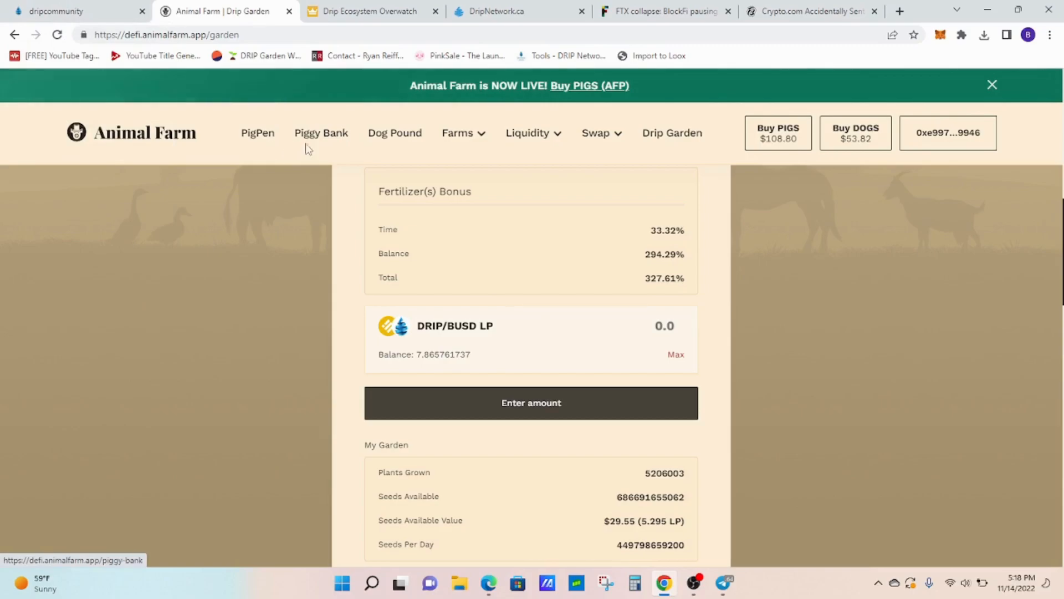
# Review the My Piggybanks table listing stakes 0 to 17 with their truffles and payouts.
pyautogui.click(321, 132)
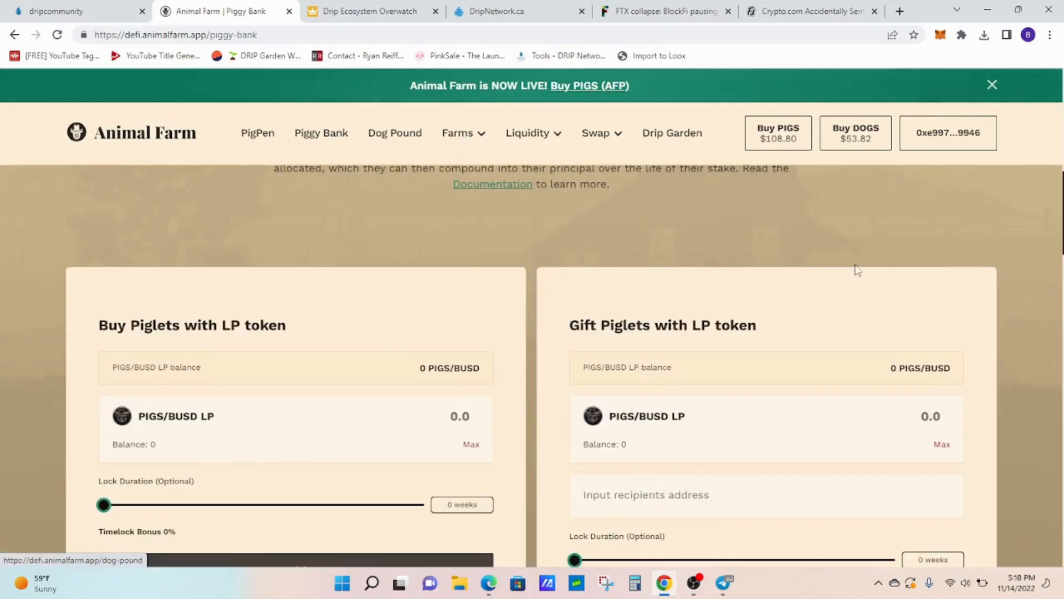
pyautogui.scroll(-3)
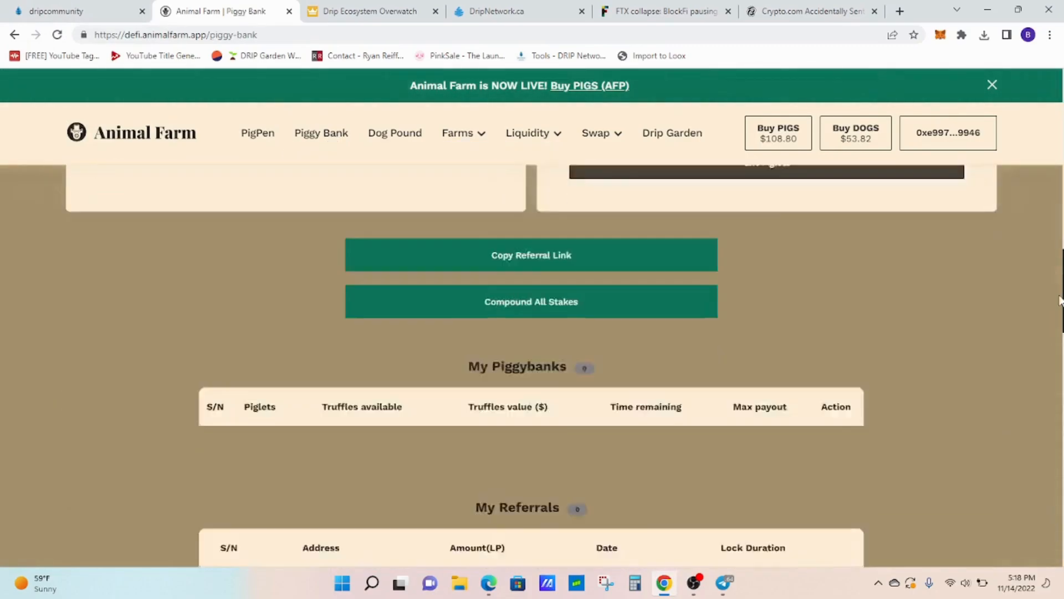
pyautogui.scroll(-3)
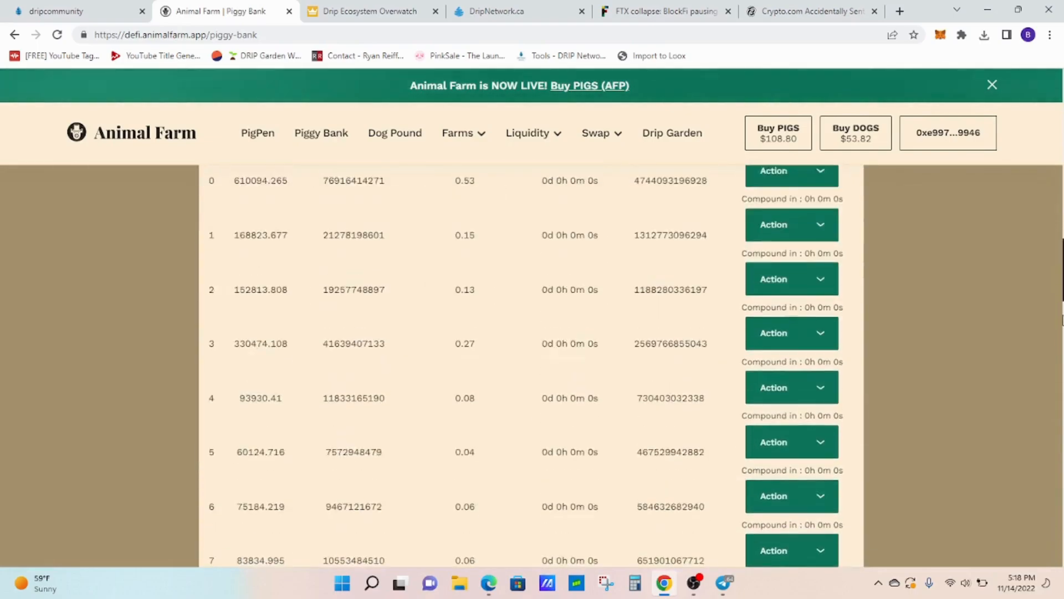
pyautogui.scroll(-3)
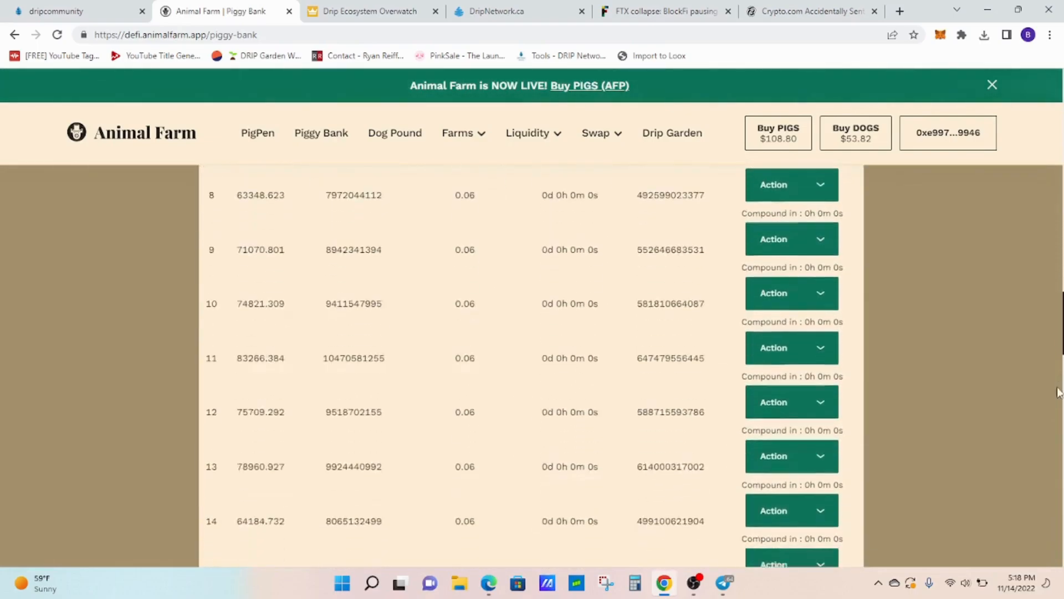
pyautogui.scroll(-3)
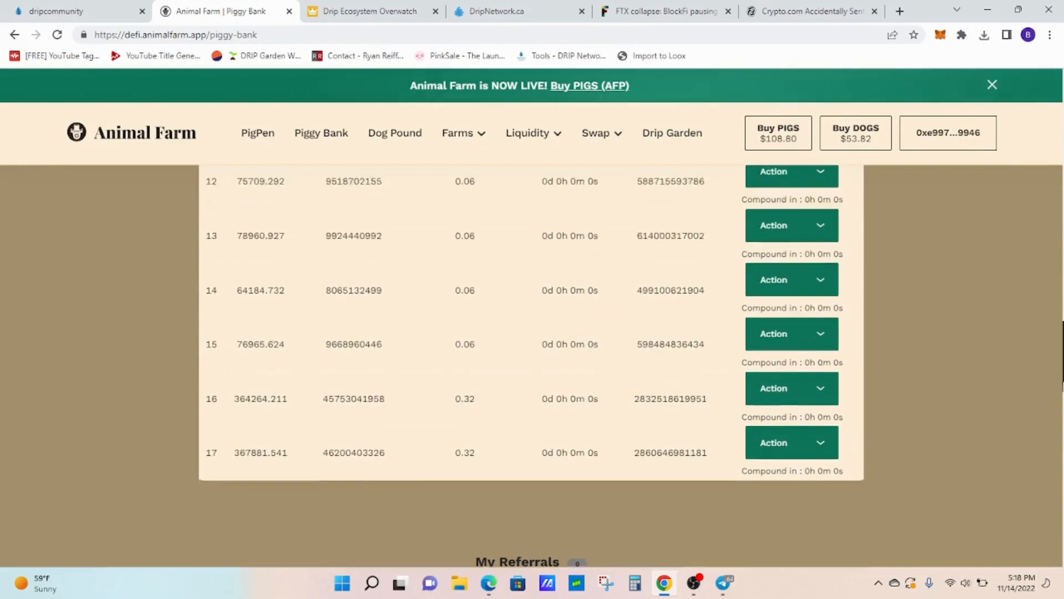
pyautogui.scroll(3)
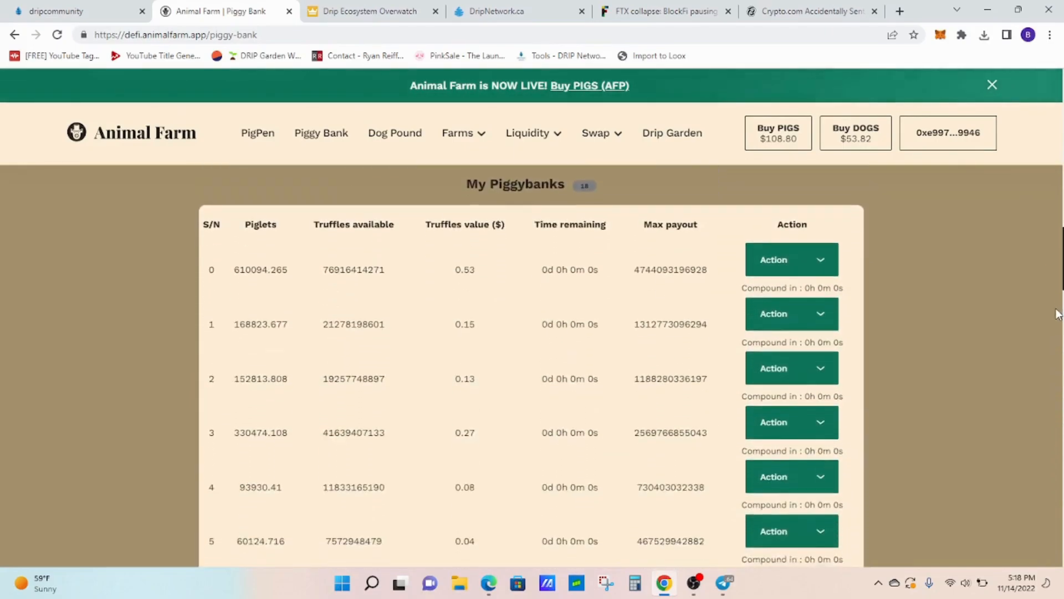
pyautogui.scroll(-3)
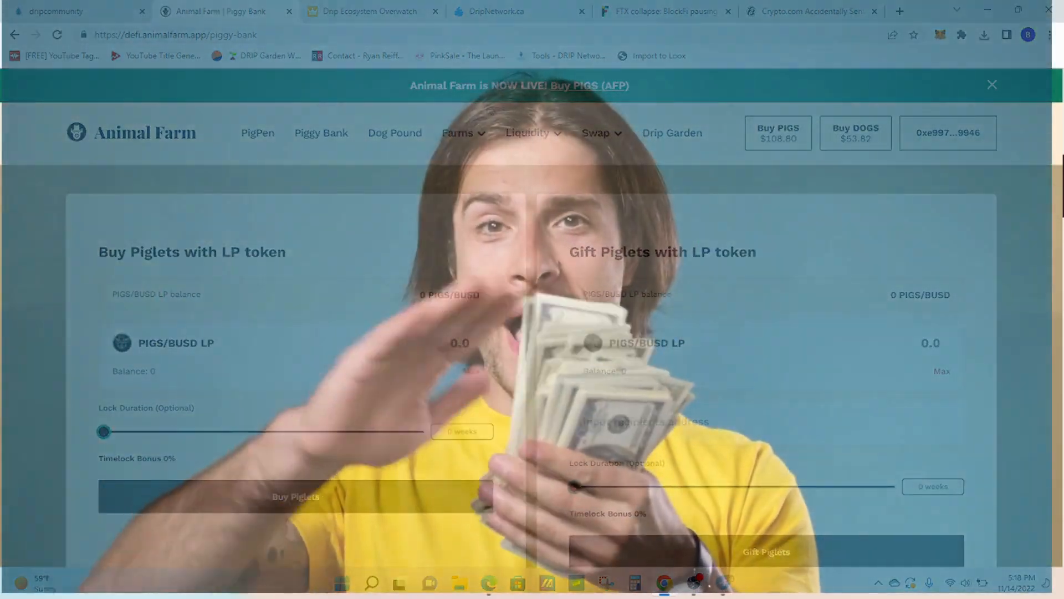
# Switch to the Drip Ecosystem Overwatch tab showing the Garden Overview dashboard.
pyautogui.click(370, 11)
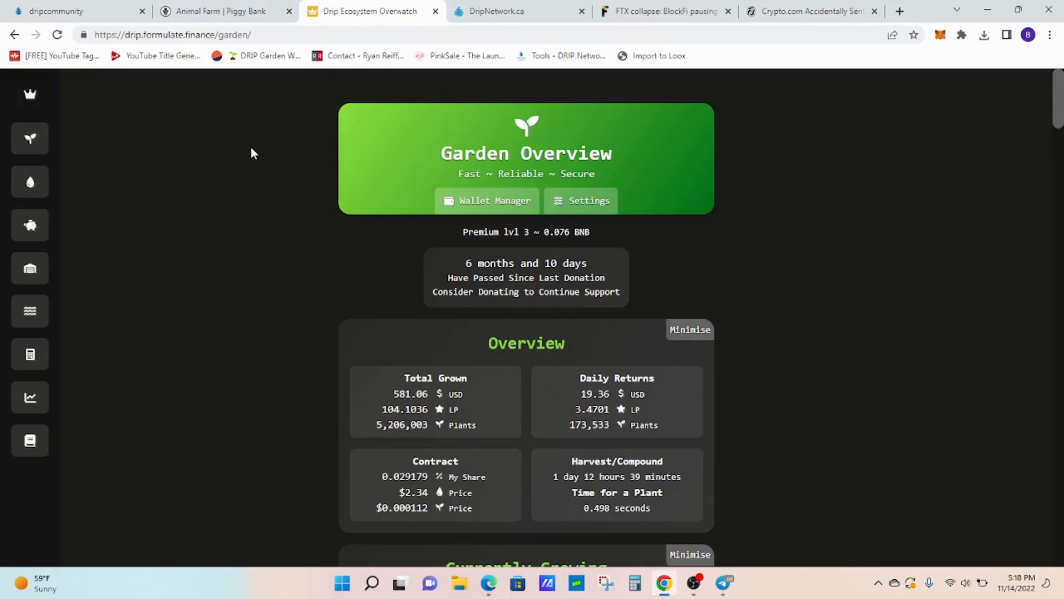
pyautogui.click(57, 34)
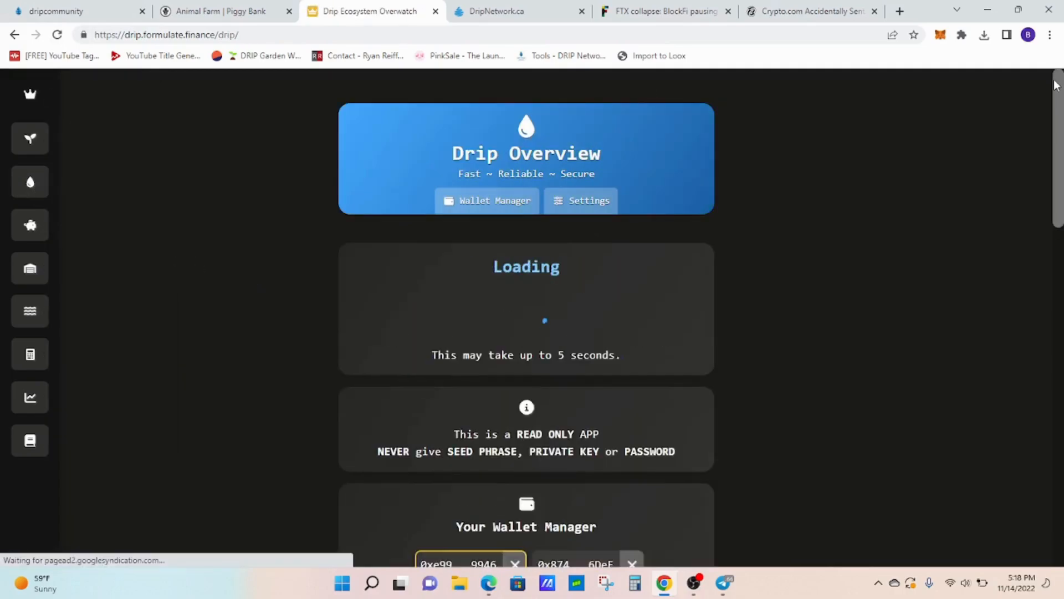
pyautogui.scroll(-3)
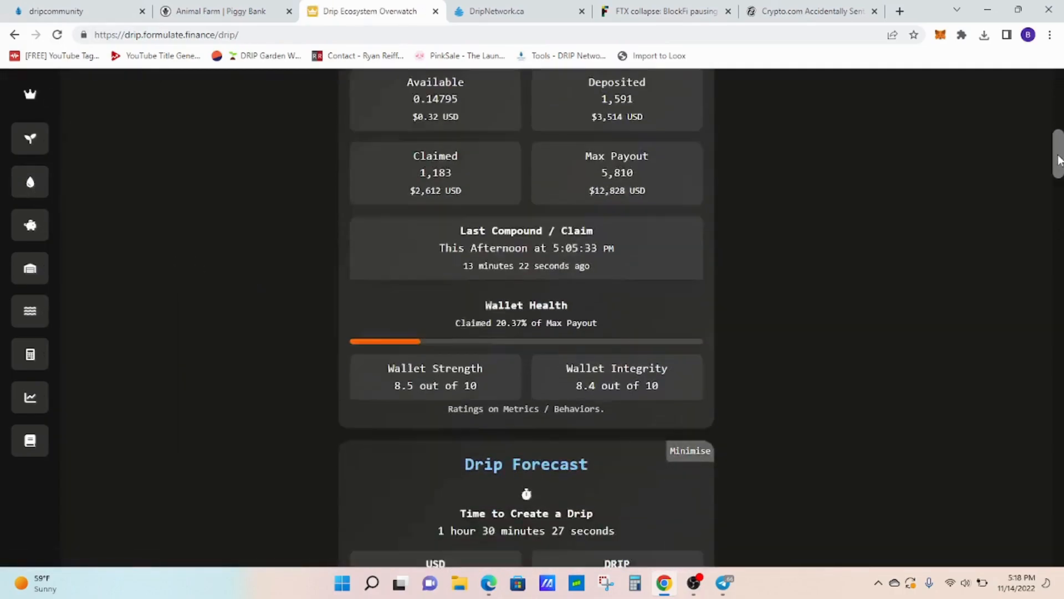
pyautogui.scroll(-3)
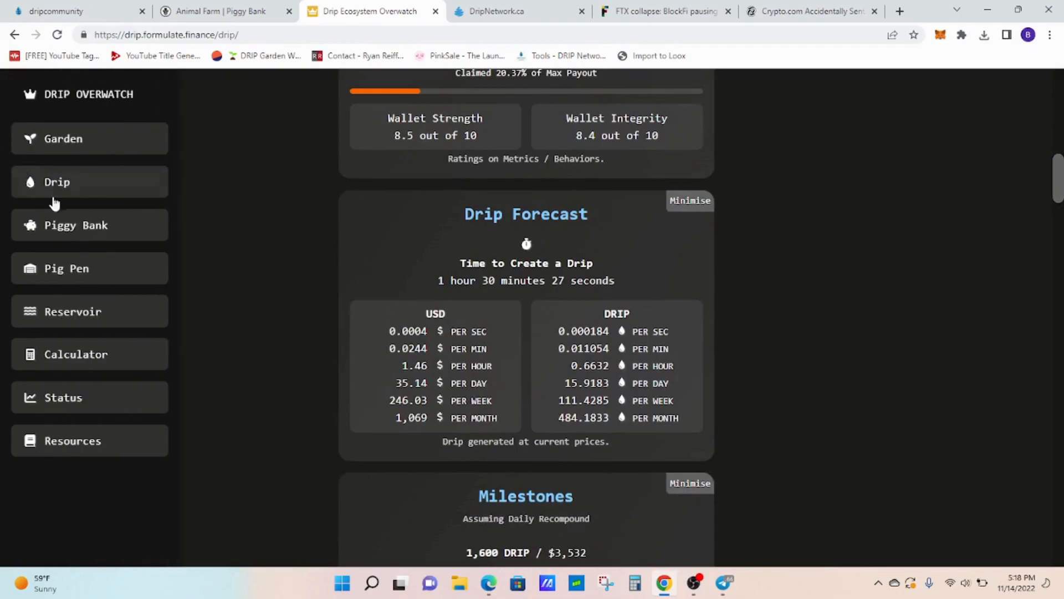
pyautogui.click(77, 225)
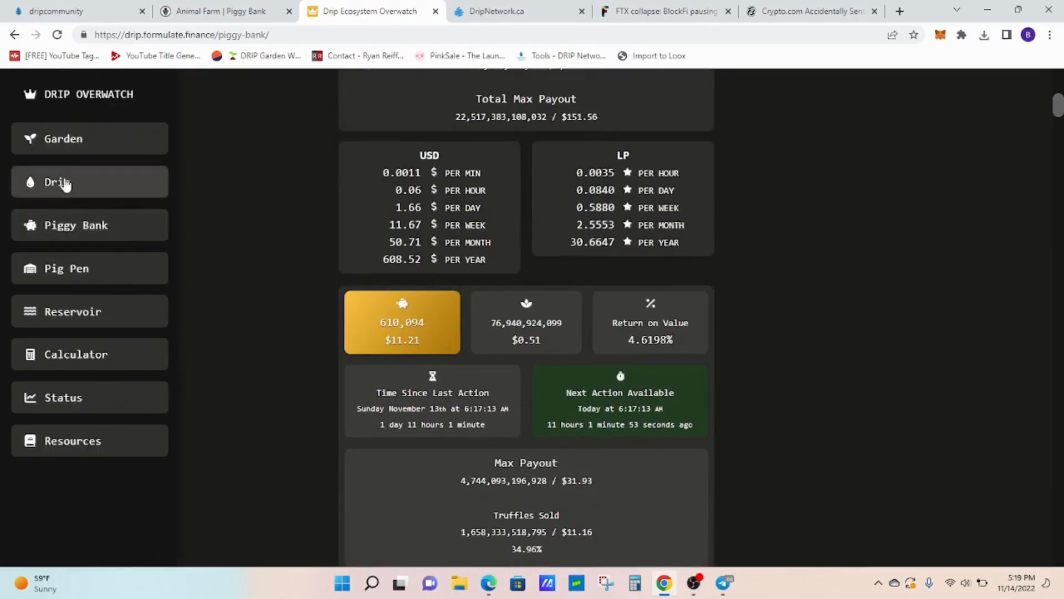
pyautogui.click(58, 182)
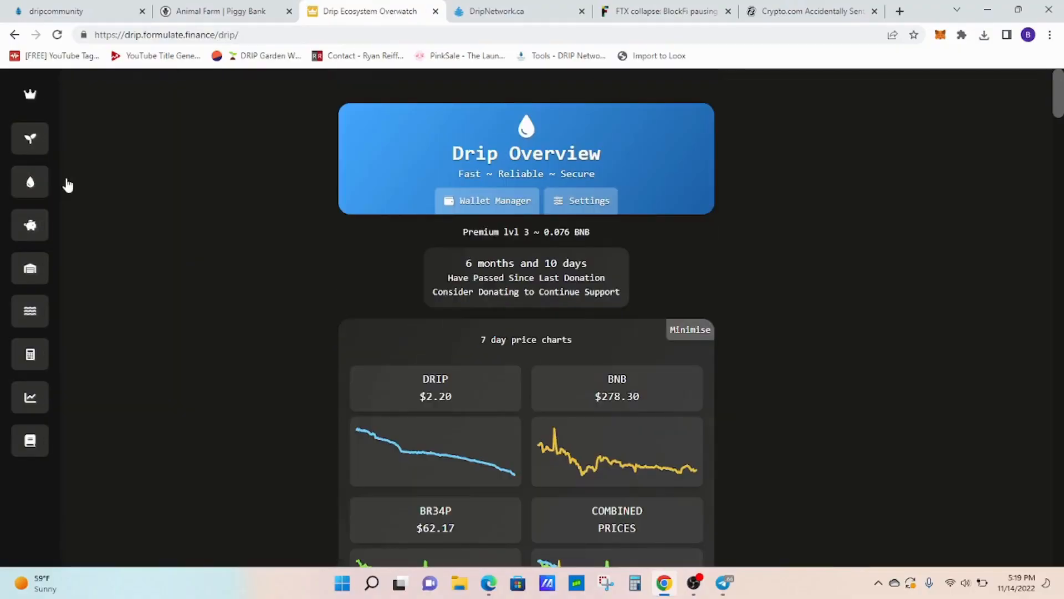
pyautogui.scroll(-3)
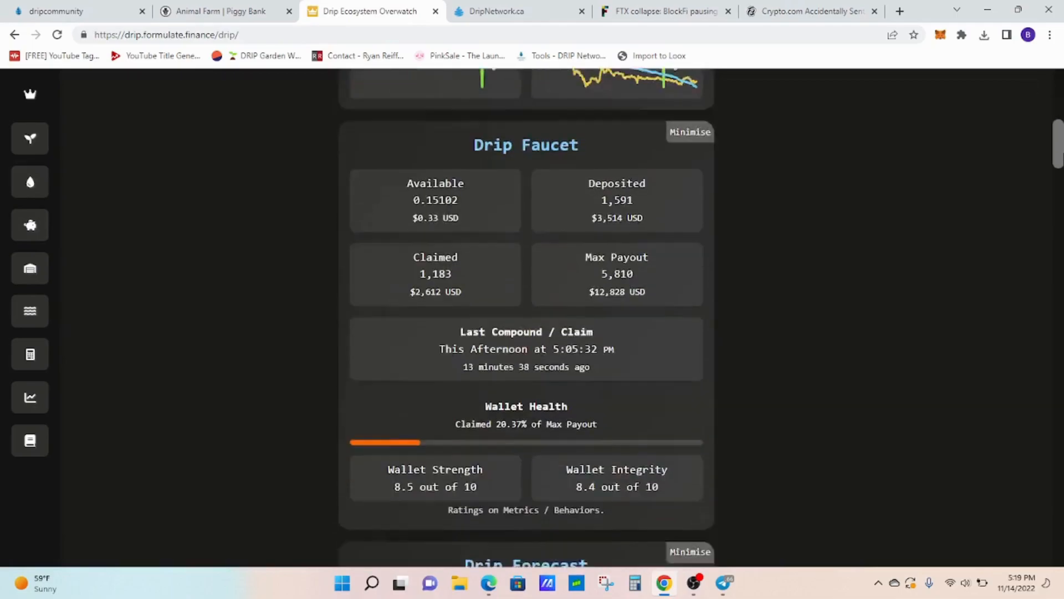
pyautogui.scroll(-3)
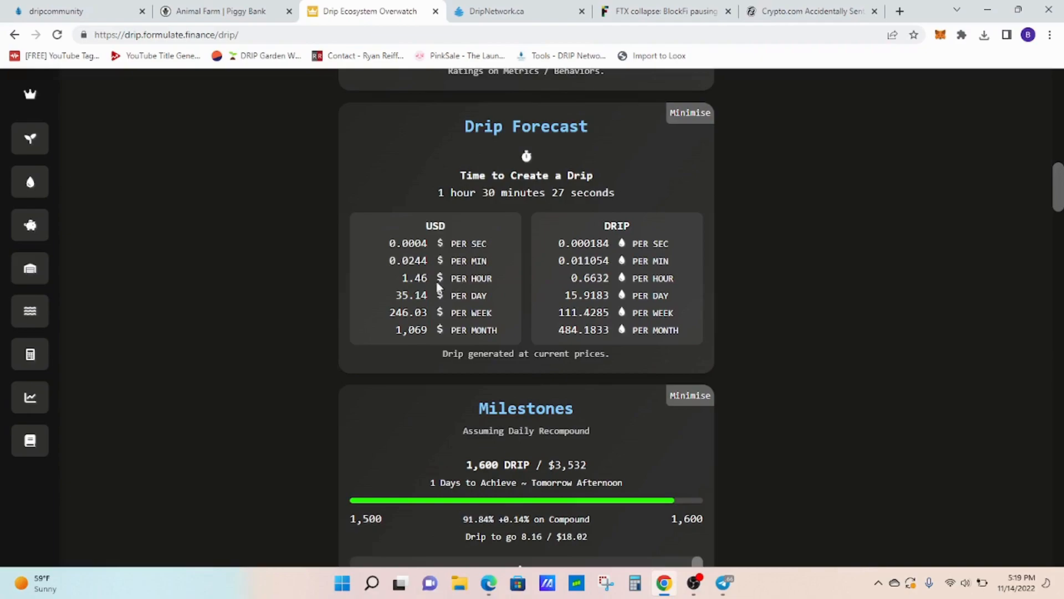
pyautogui.moveTo(572, 338)
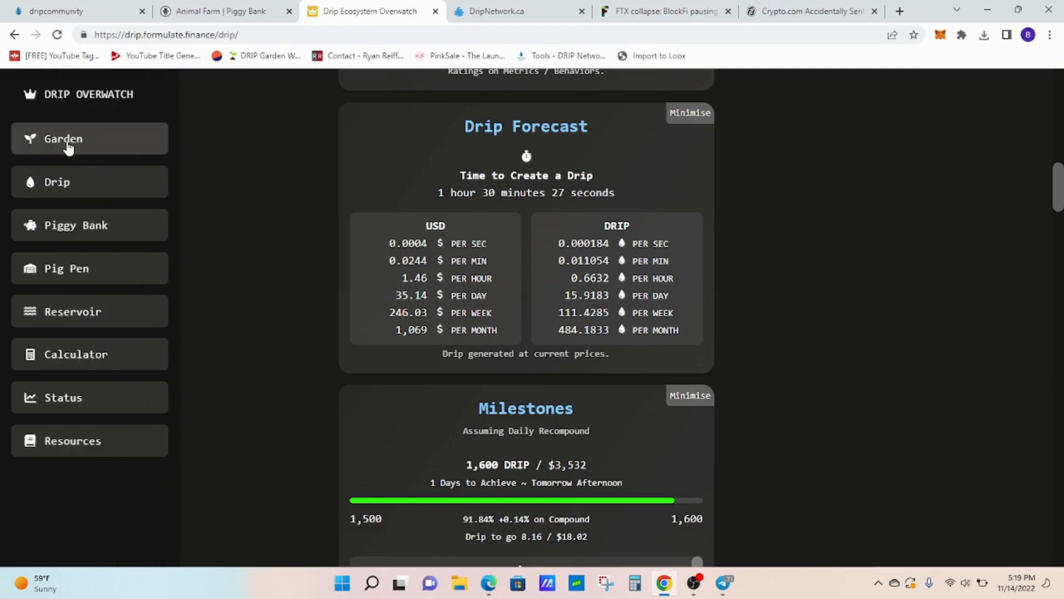
pyautogui.click(62, 138)
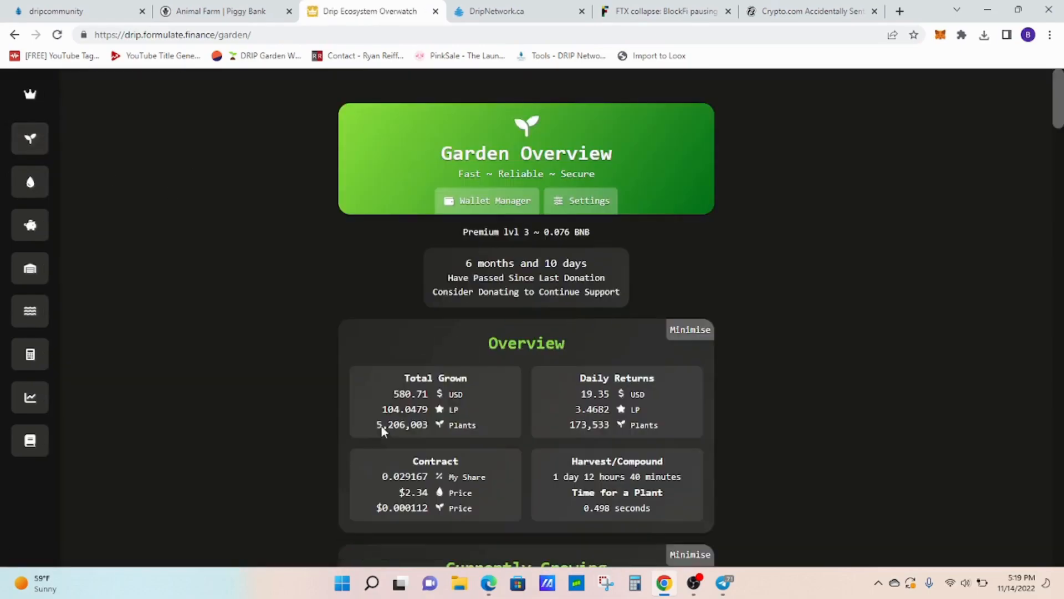
pyautogui.scroll(-3)
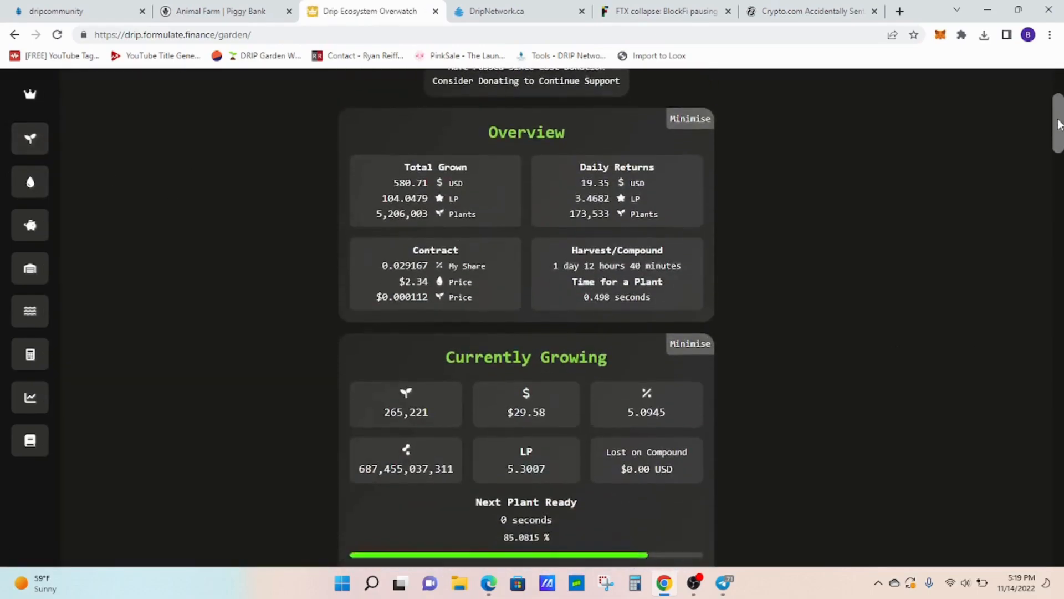
# Switch to the DripNetwork.ca tab showing faucet player counts and the daily behavior chart.
pyautogui.click(506, 11)
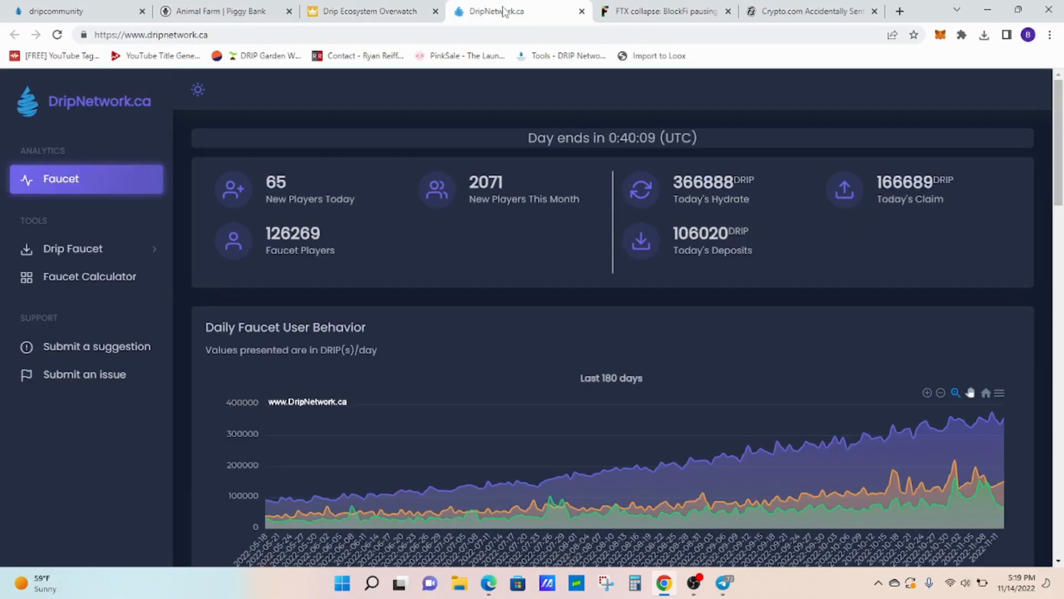
pyautogui.moveTo(483, 312)
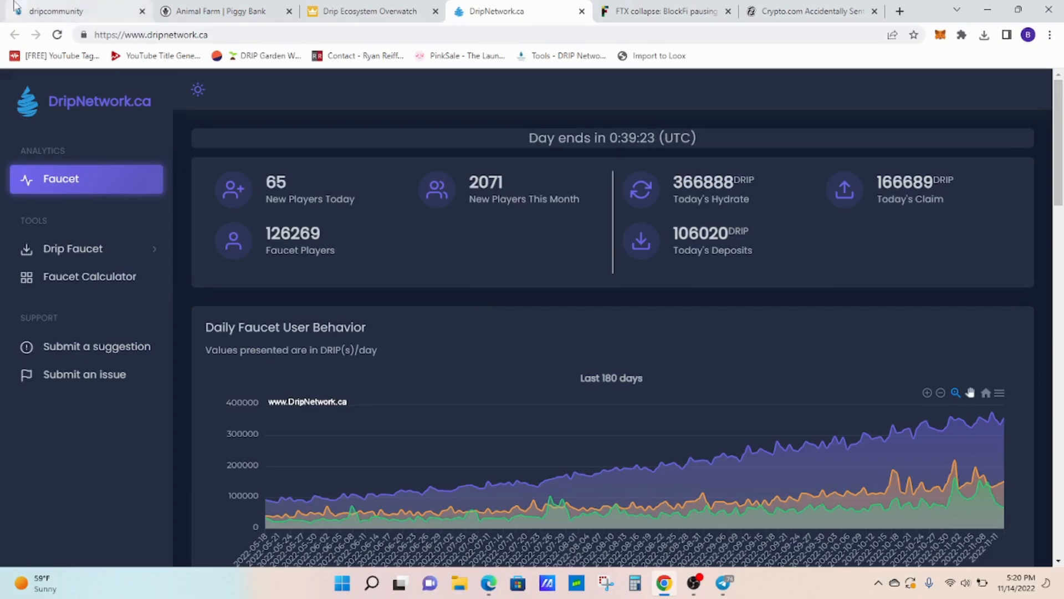
# Check the Drip faucet, then return to the Animal Farm home page with its BUSD TVL.
pyautogui.click(68, 11)
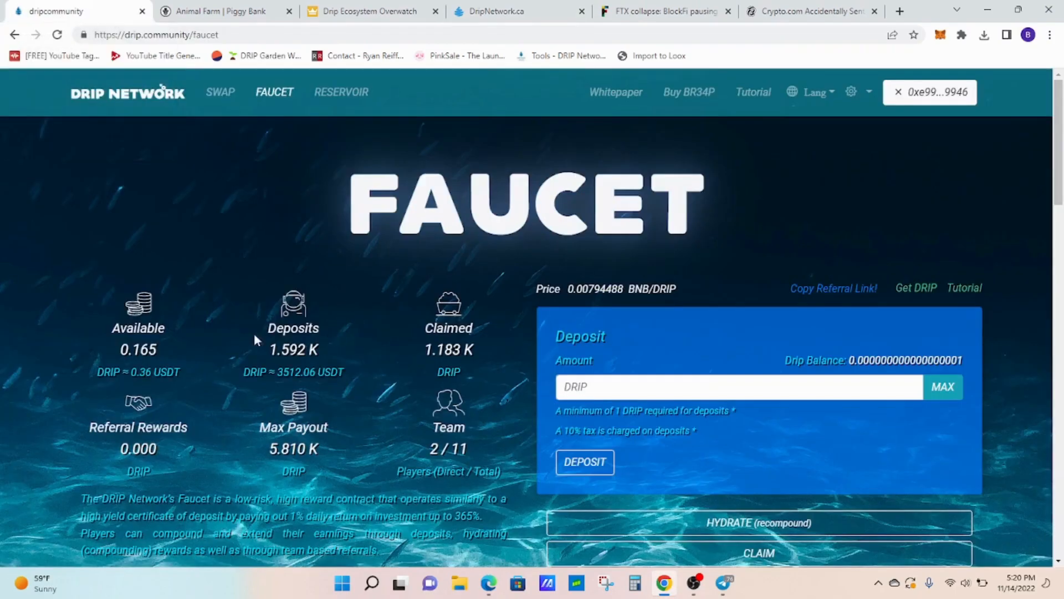
pyautogui.click(224, 11)
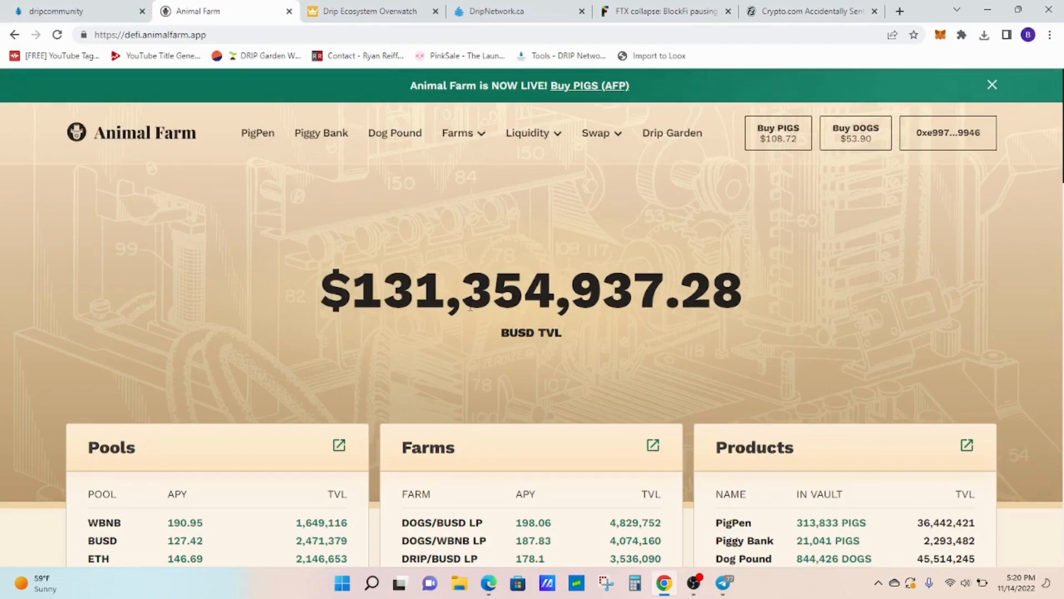
pyautogui.moveTo(479, 244)
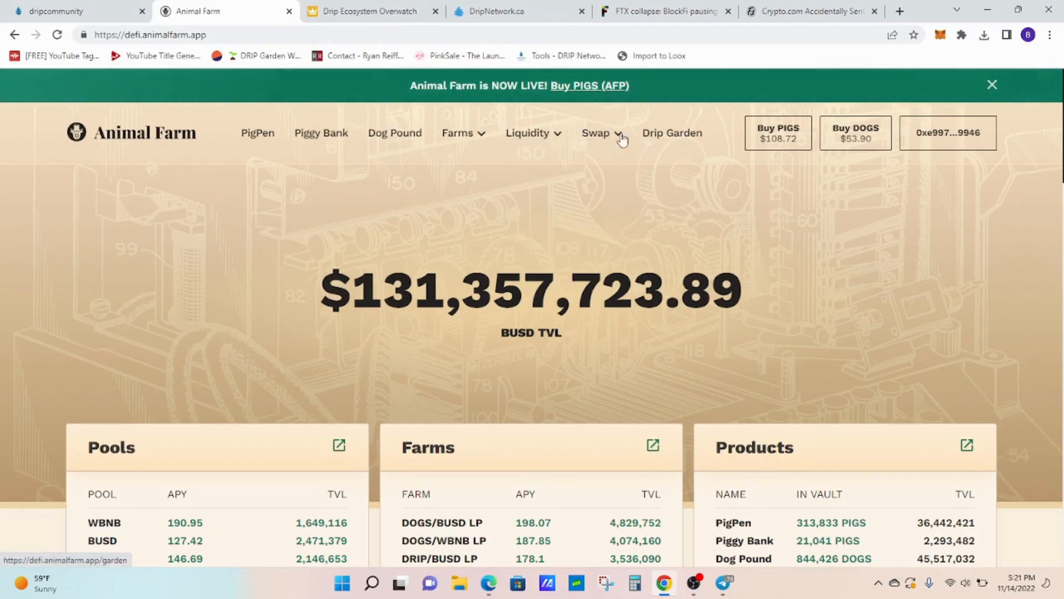
# Switch to the Fortune article on BlockFi pausing withdrawals after the FTX collapse.
pyautogui.click(662, 11)
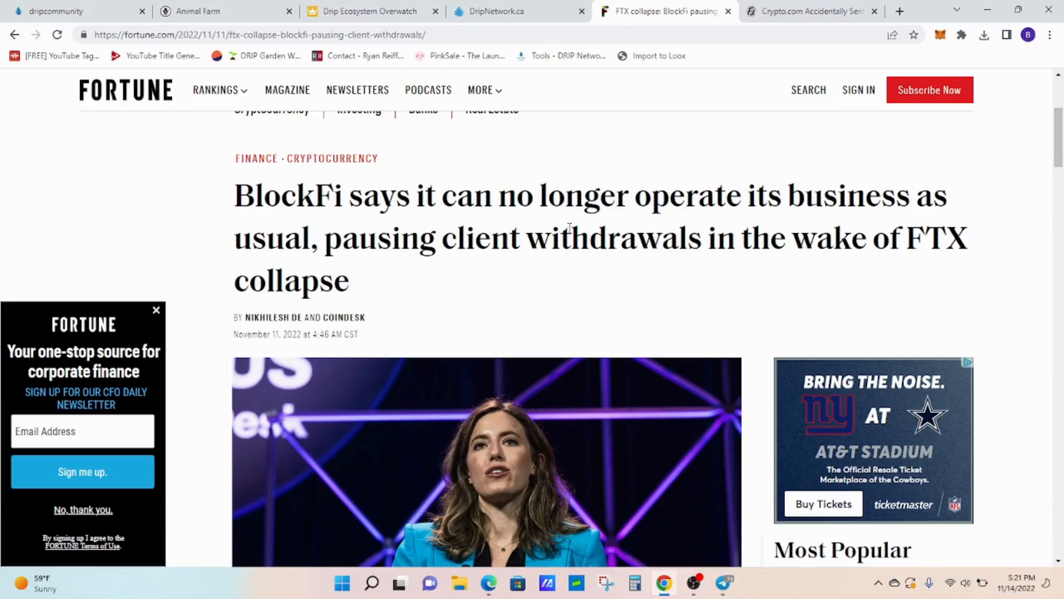
pyautogui.moveTo(564, 286)
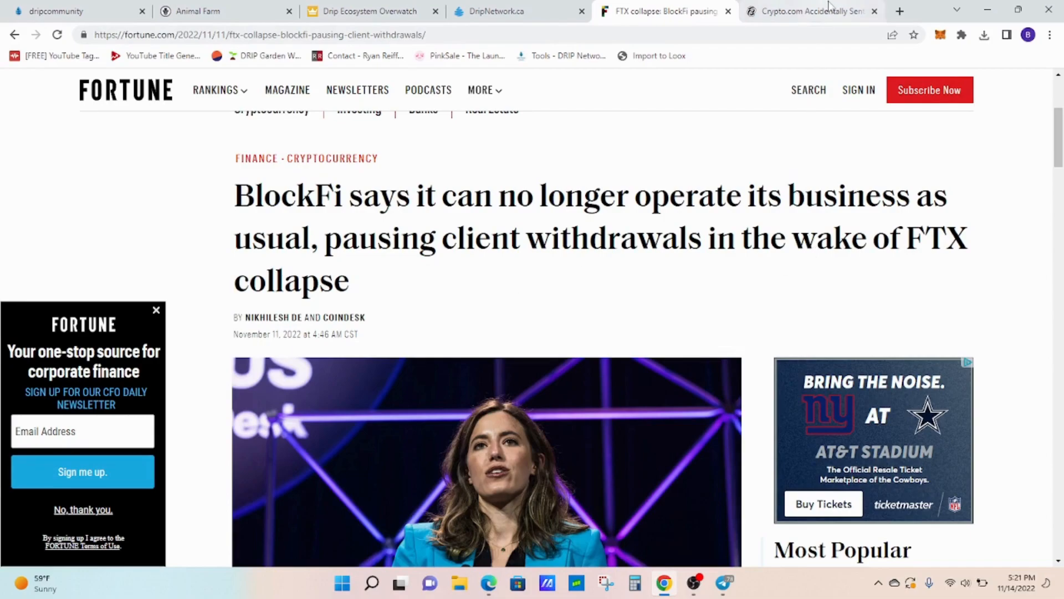
# Read Decrypt's Crypto.com $400M Ethereum article, then return to the Drip faucet dashboard.
pyautogui.click(808, 11)
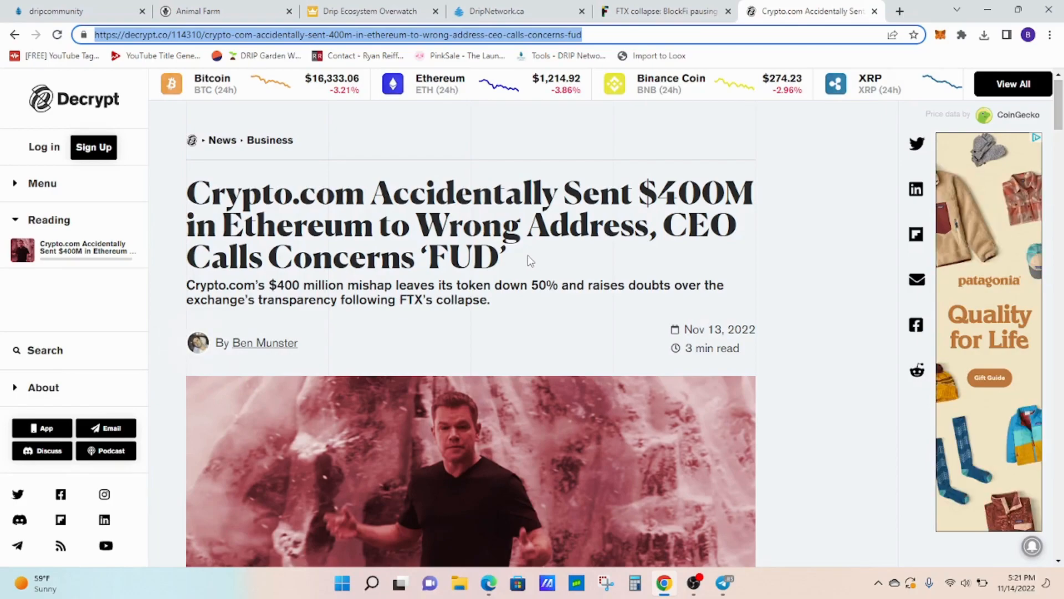
pyautogui.moveTo(485, 259)
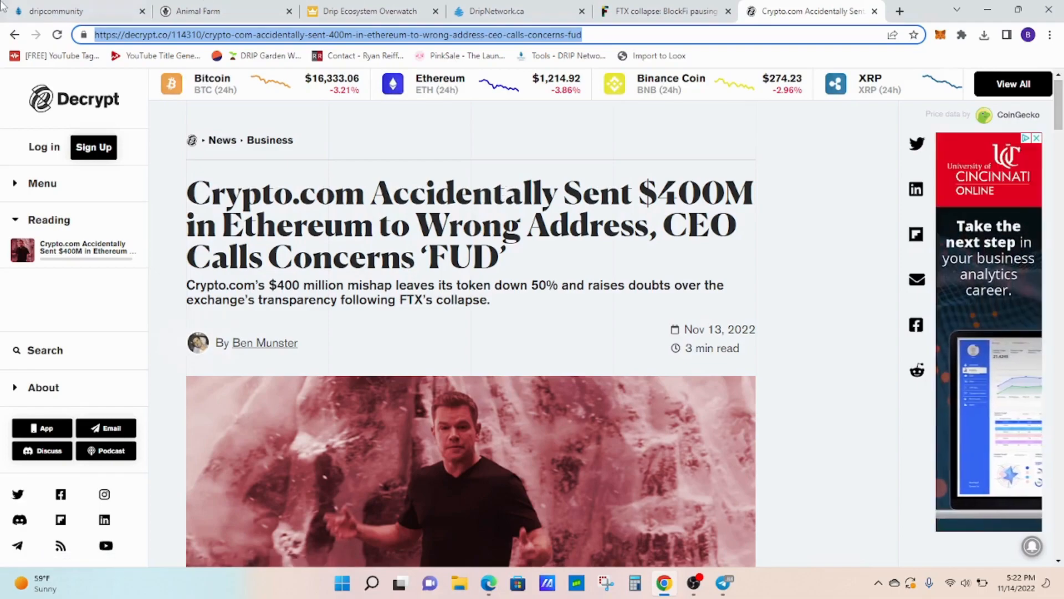
pyautogui.click(67, 11)
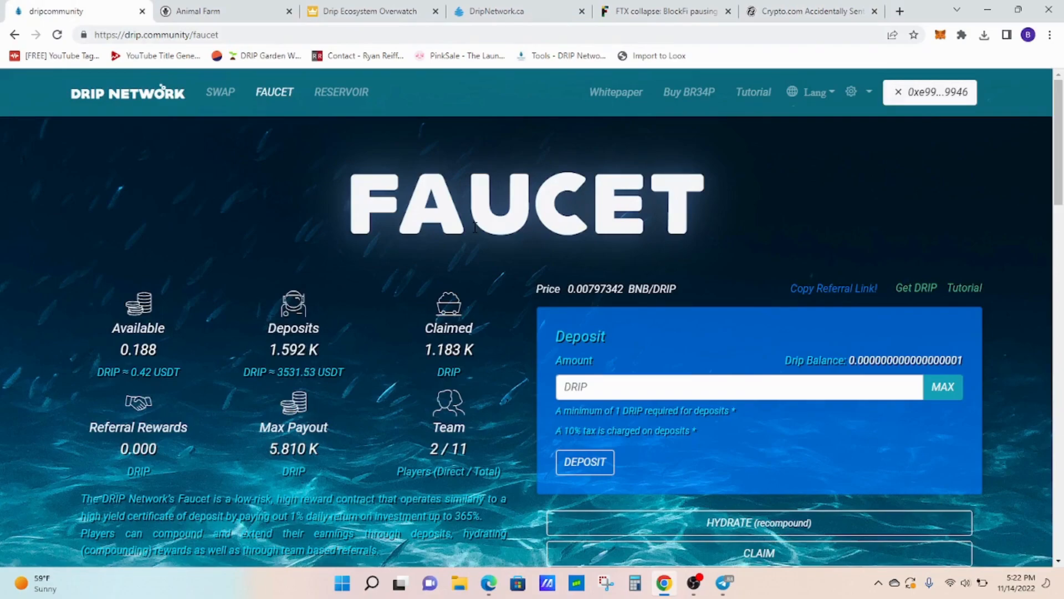
# Check the Animal Farm dashboard, return to the Drip Faucet stats, then switch to the AMA recap notes document.
pyautogui.click(198, 11)
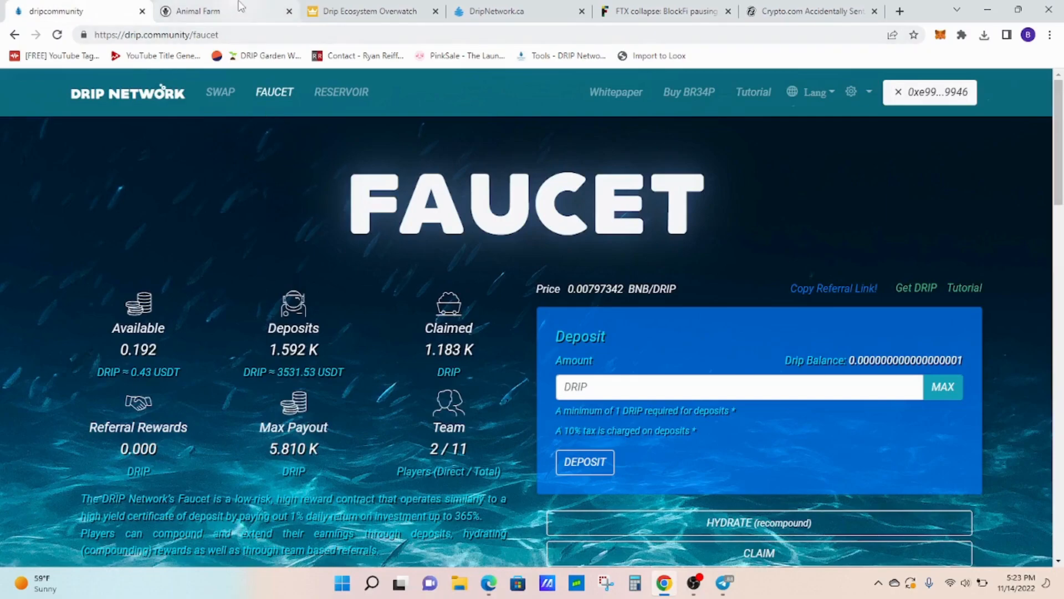
pyautogui.click(198, 12)
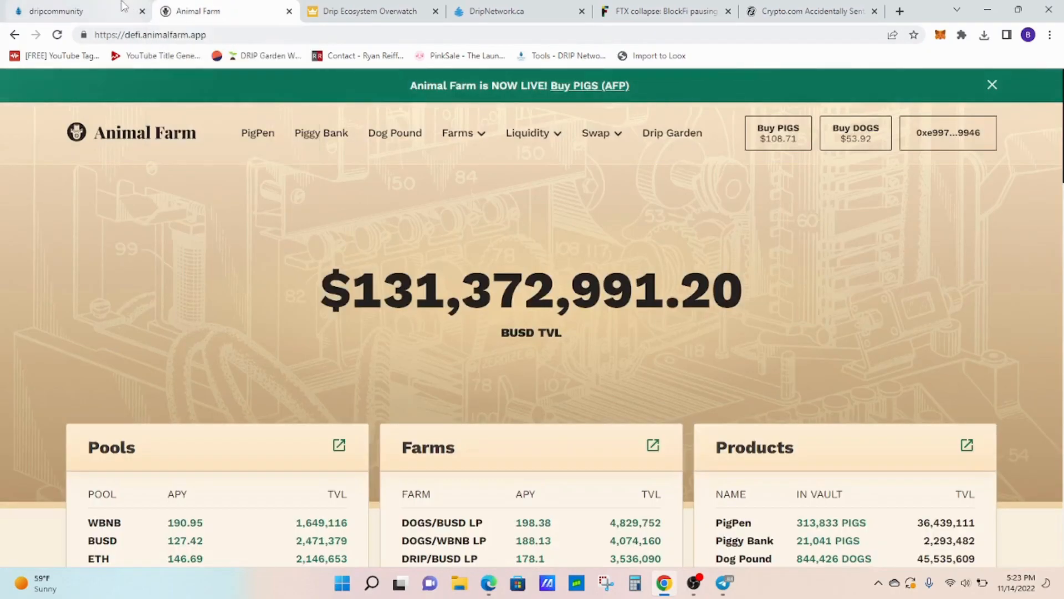
pyautogui.click(75, 11)
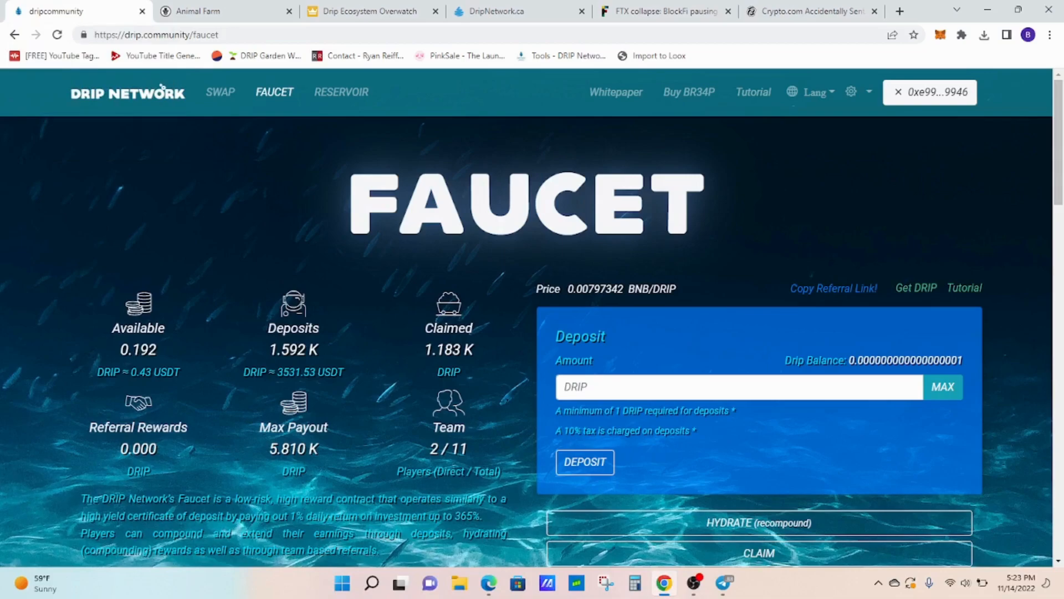
pyautogui.click(488, 582)
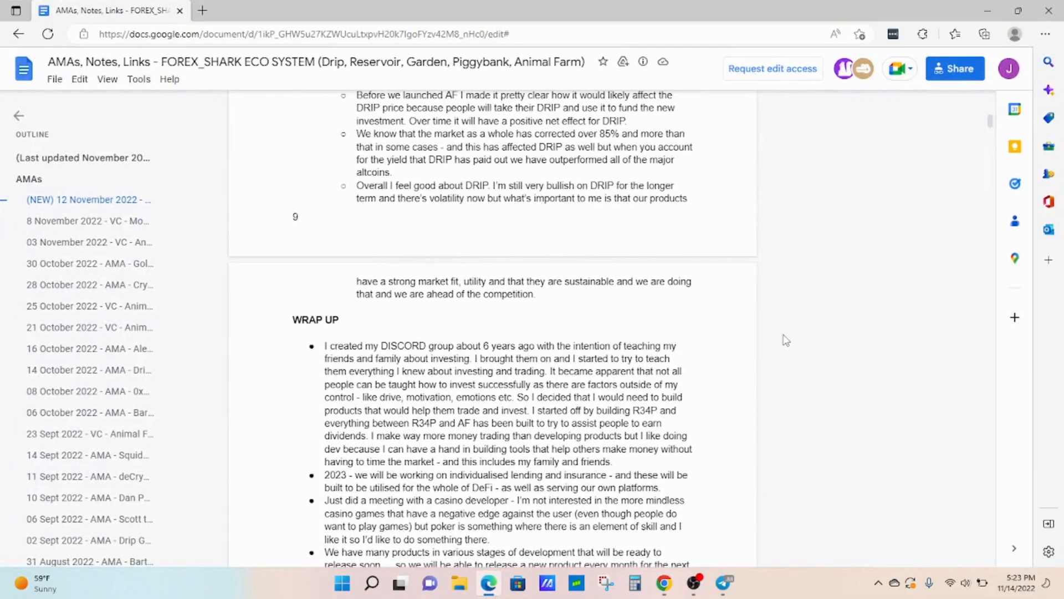
# Scroll down to the end of the Wrap Up section on monthly product releases and DeFi lending.
pyautogui.scroll(-3)
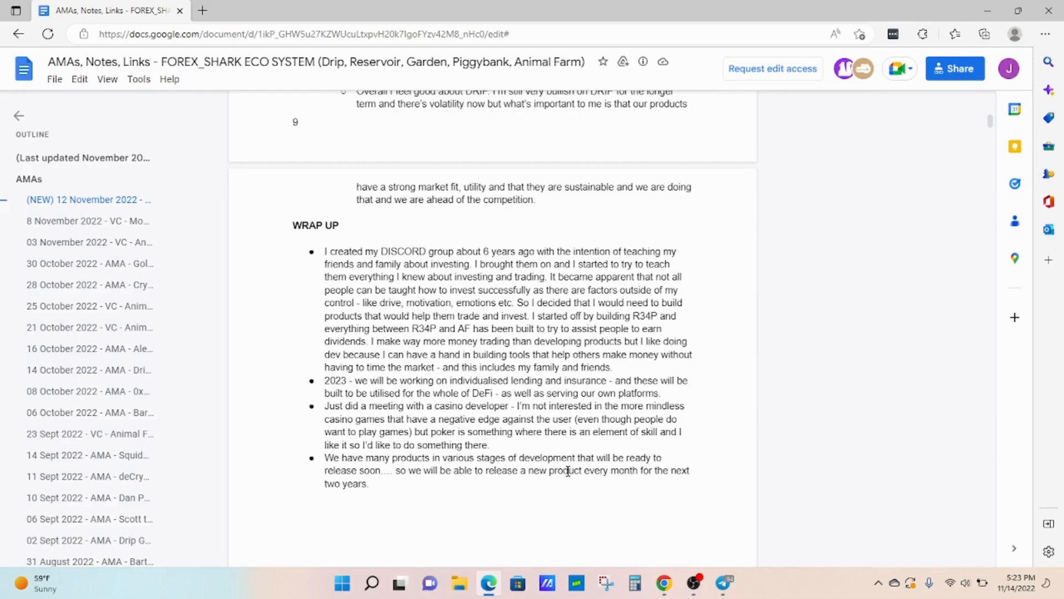
pyautogui.moveTo(720, 483)
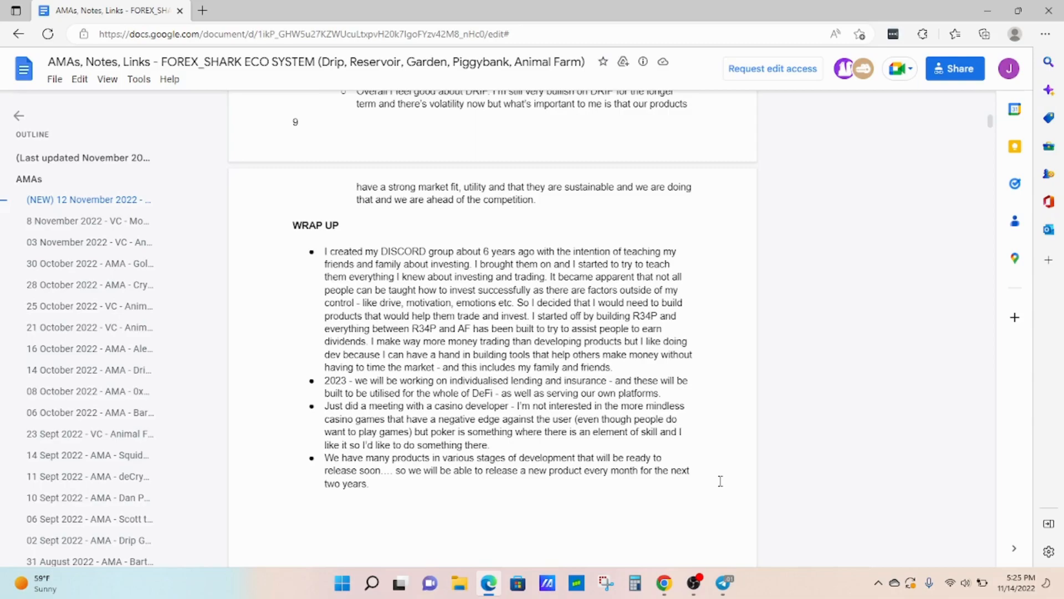
pyautogui.moveTo(905, 407)
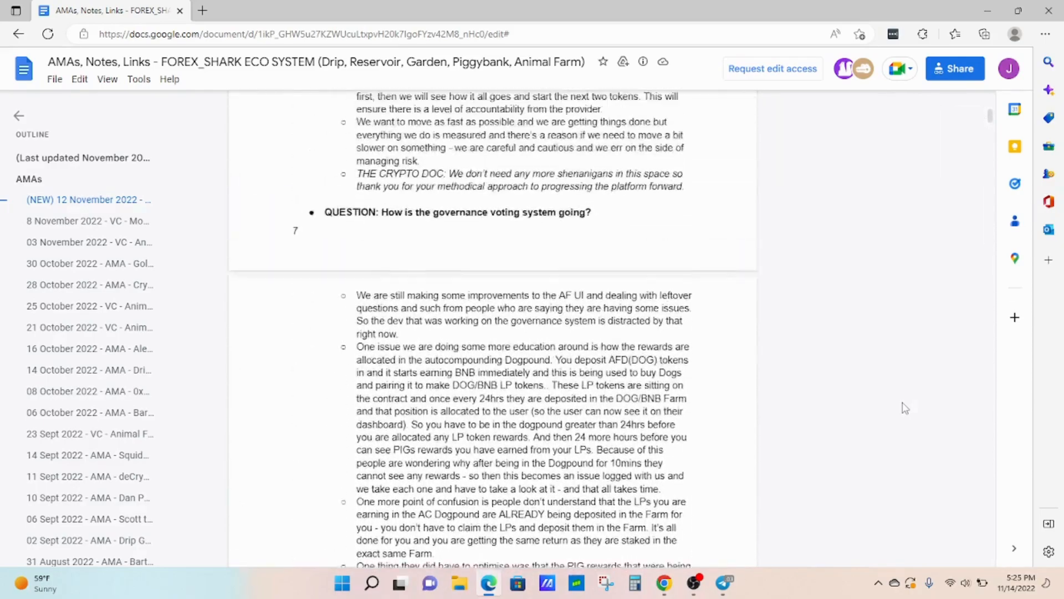
# Scroll to the opening bullets of the 12 November 2022 AMA on the FTX back door and open-source DeFi.
pyautogui.scroll(3)
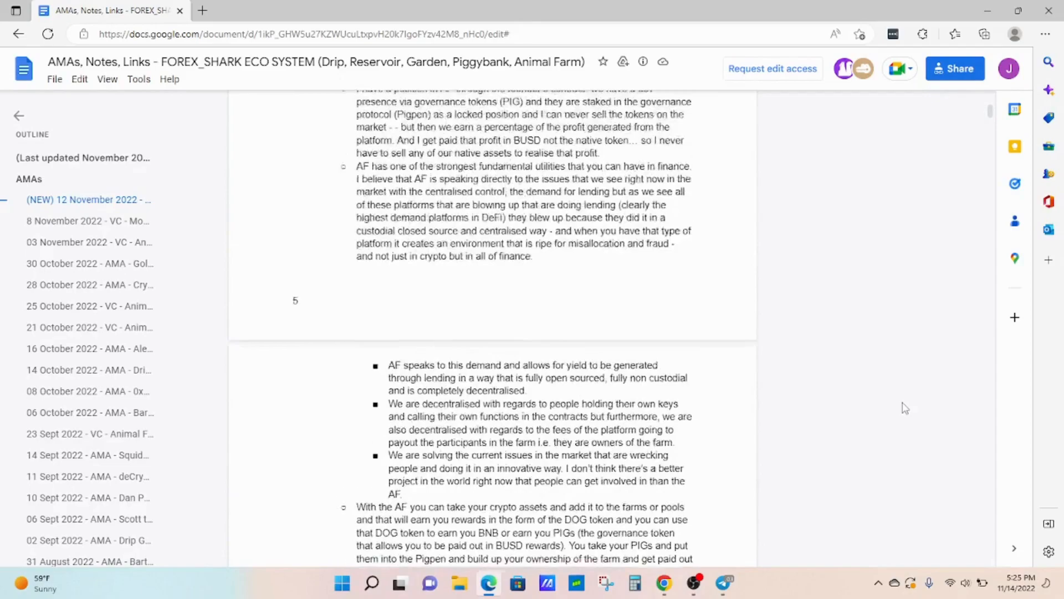
pyautogui.scroll(-3)
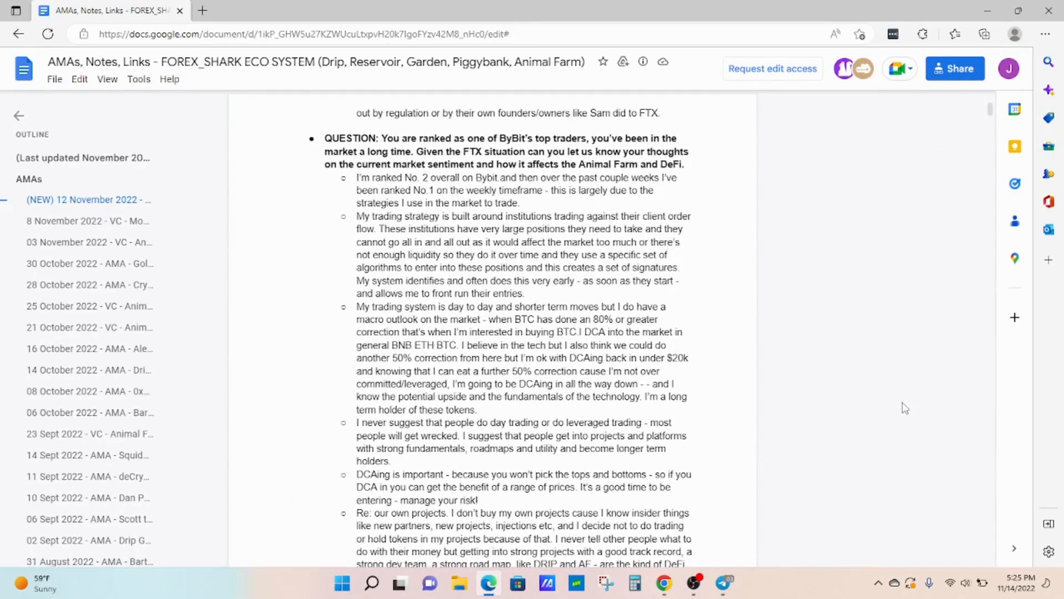
pyautogui.scroll(-3)
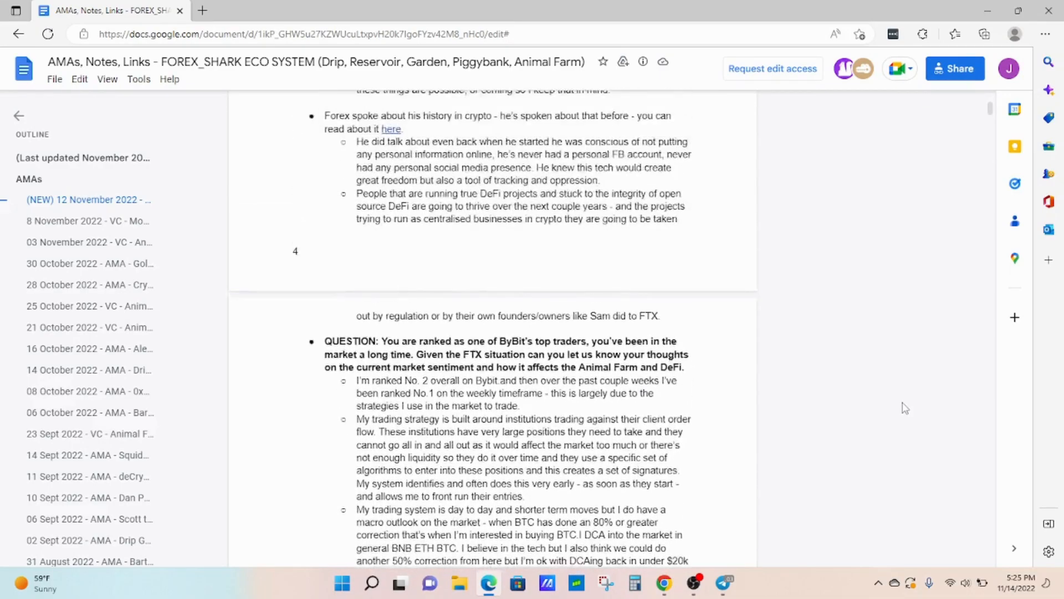
pyautogui.scroll(-3)
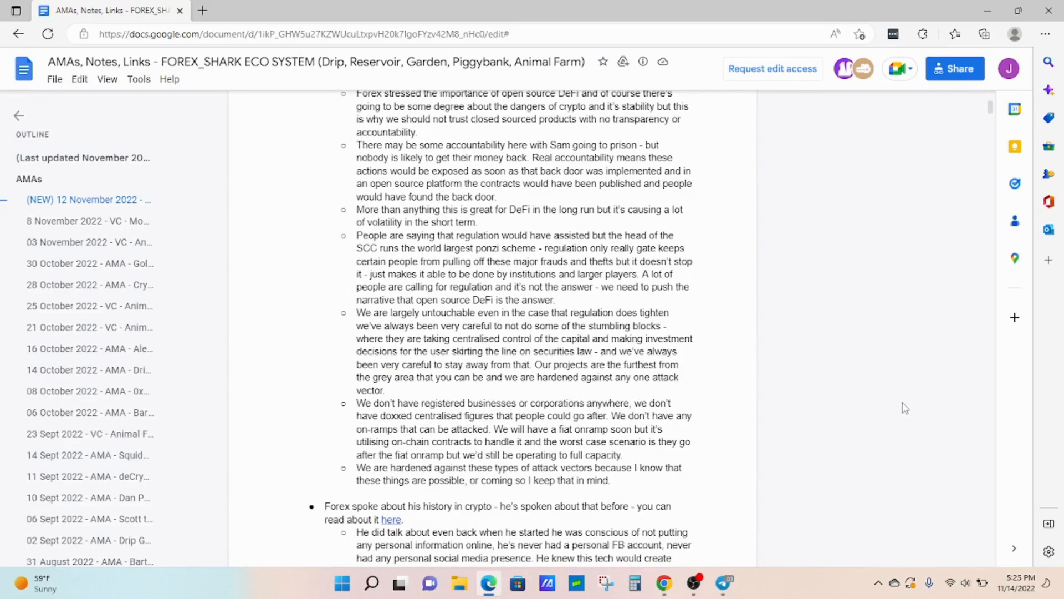
pyautogui.scroll(-3)
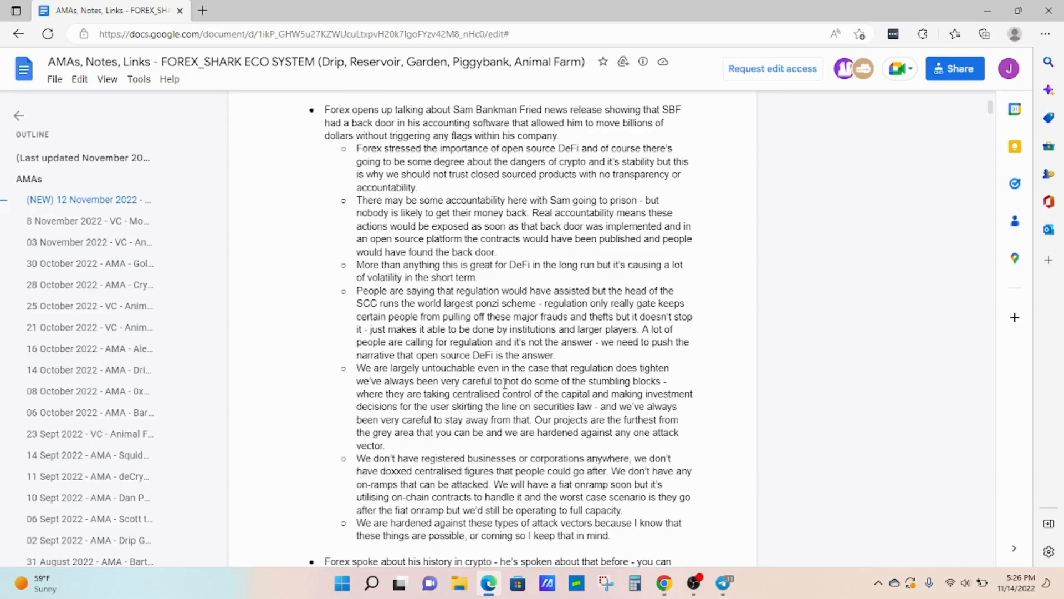
pyautogui.moveTo(476, 419)
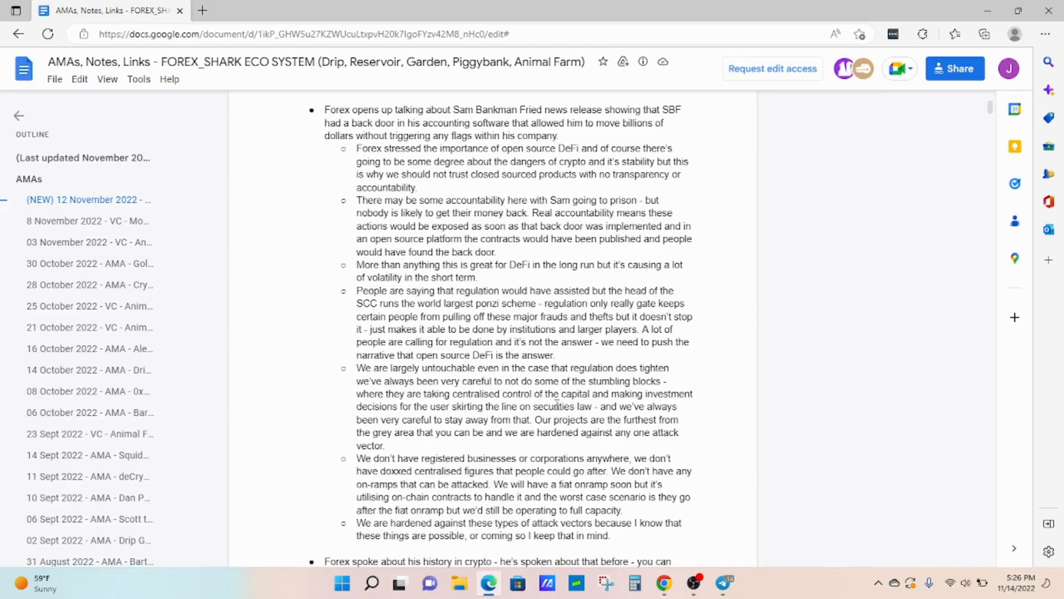
pyautogui.moveTo(421, 419)
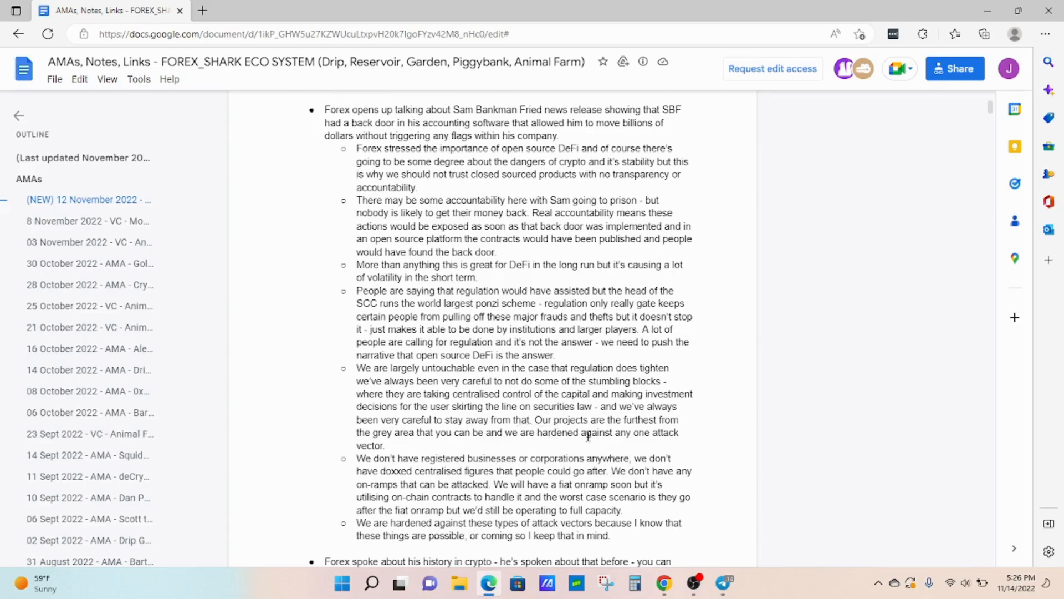
pyautogui.moveTo(483, 432)
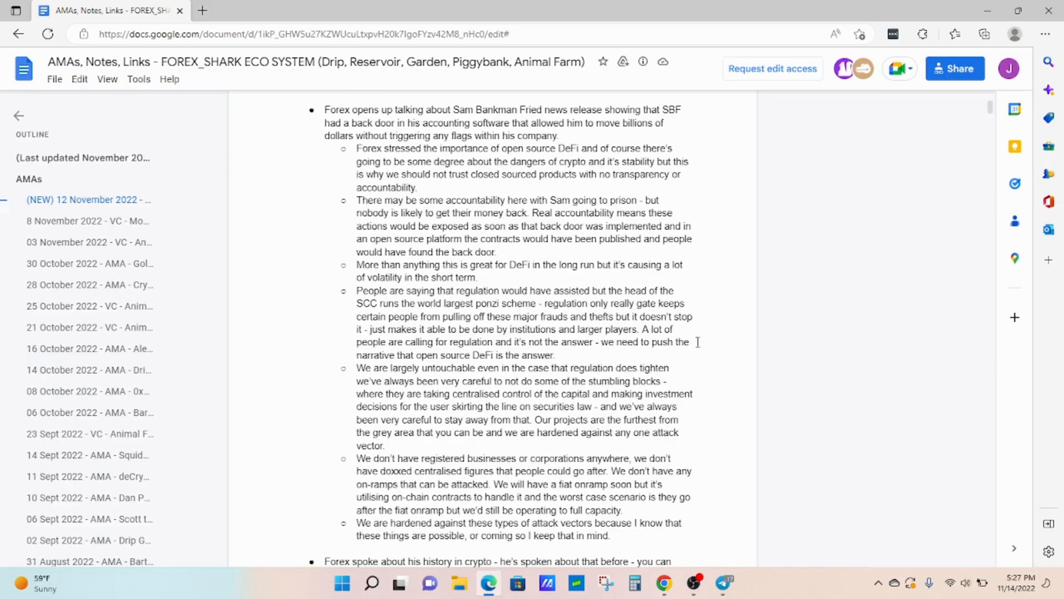
pyautogui.moveTo(893, 405)
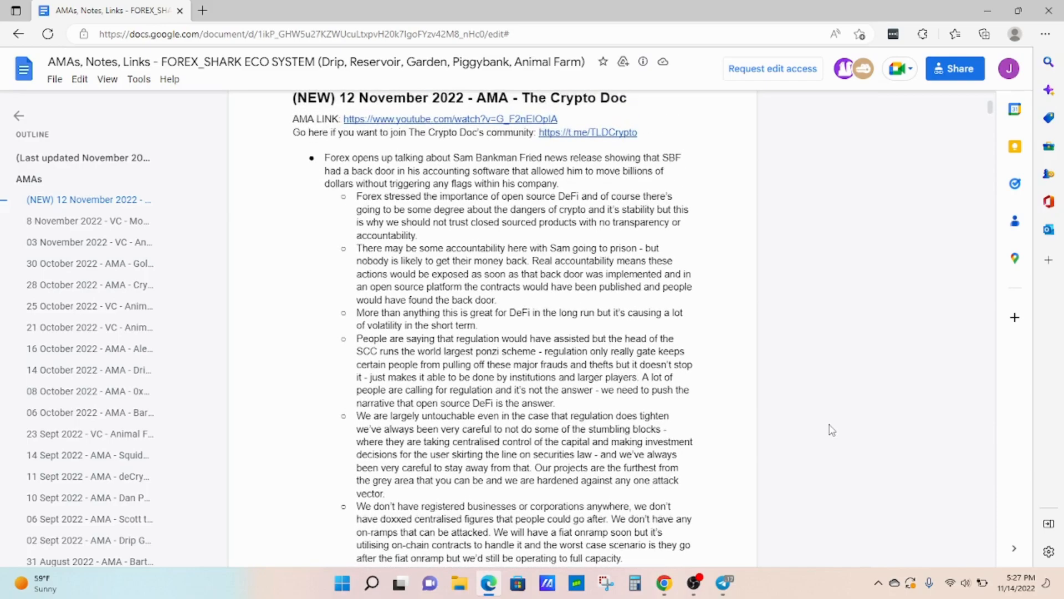
# Scroll down to the page 5 bullets on holding AF via the founder's contract and its utility.
pyautogui.scroll(-3)
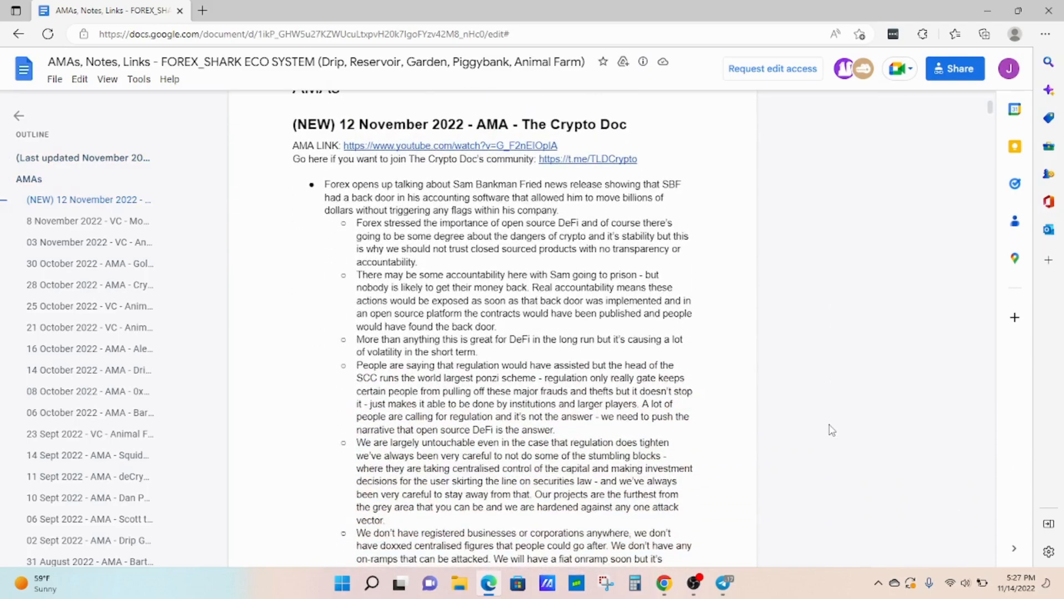
pyautogui.scroll(-3)
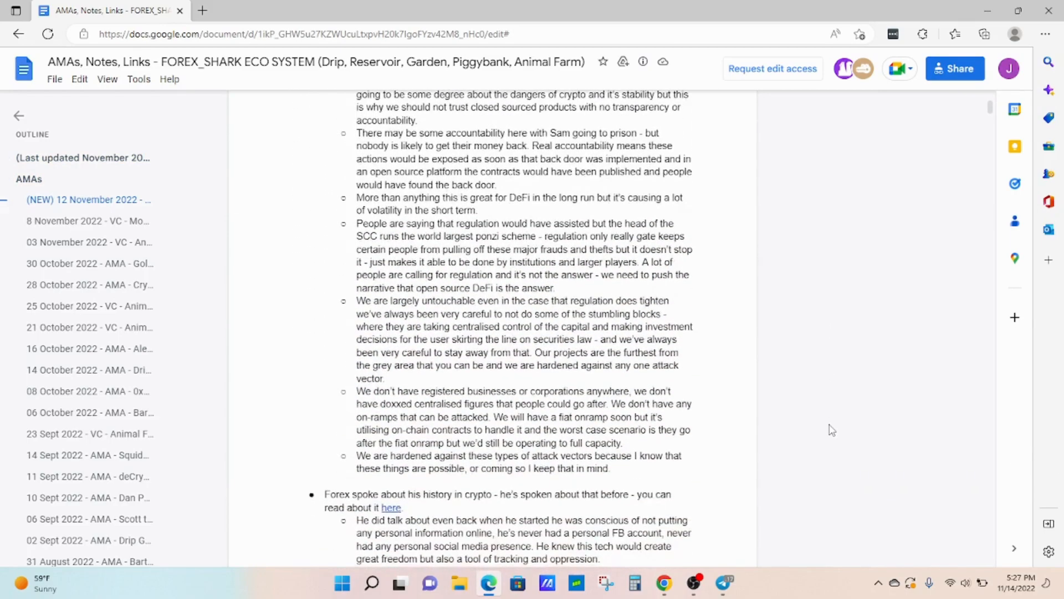
pyautogui.scroll(-3)
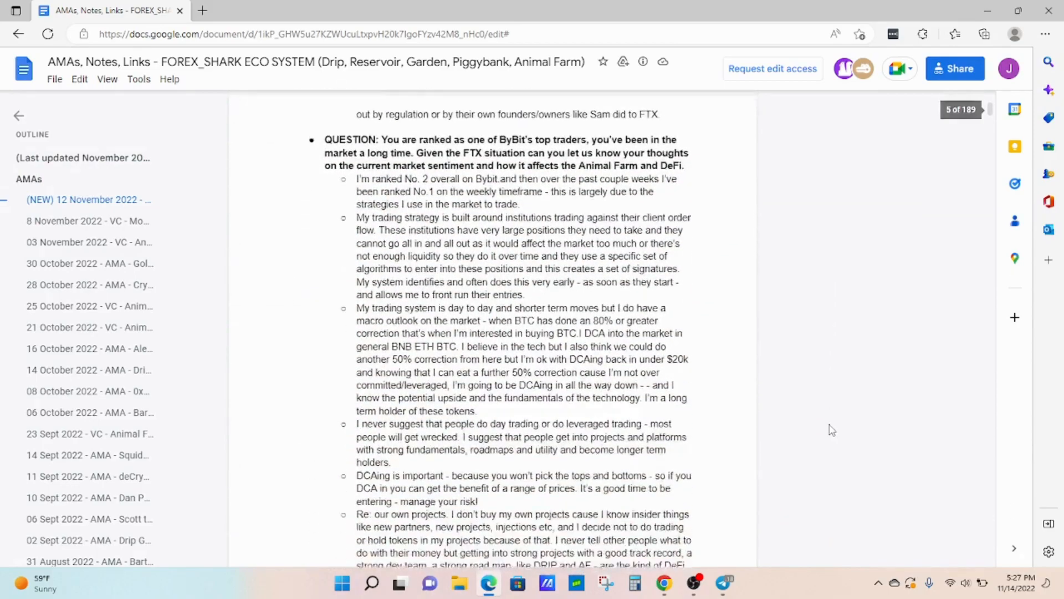
pyautogui.scroll(-3)
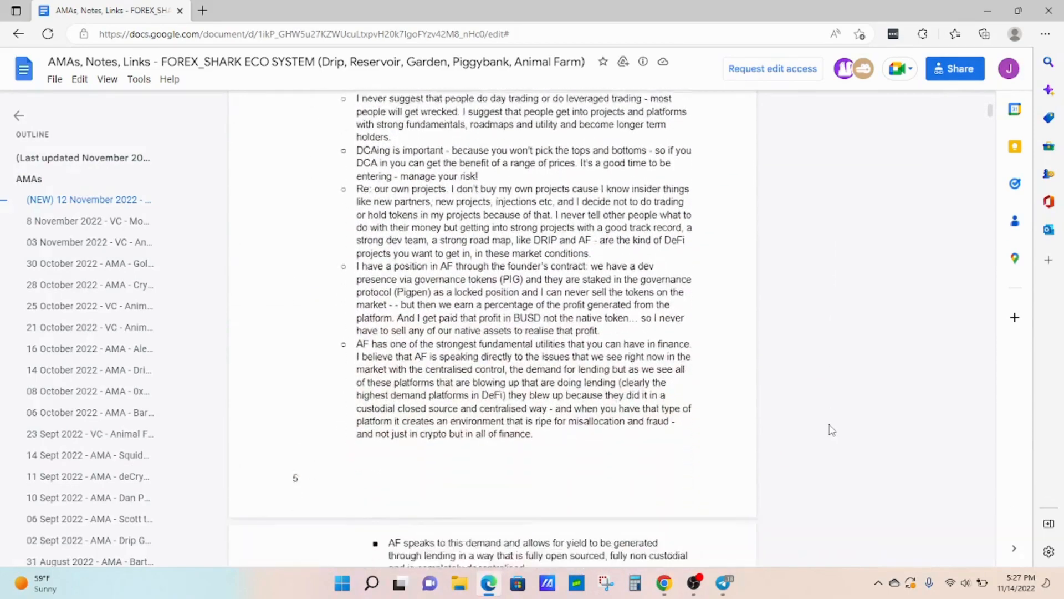